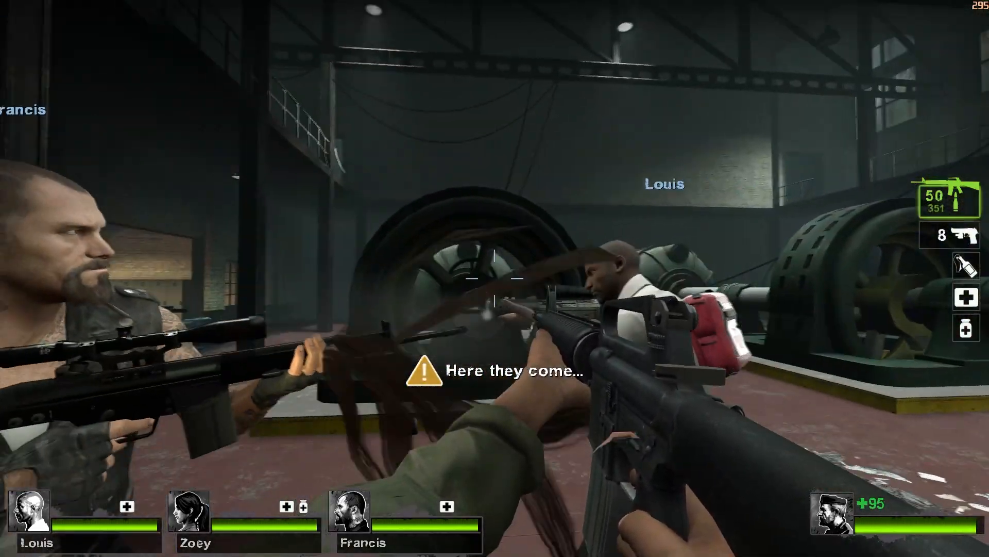
mouse_move(494, 279)
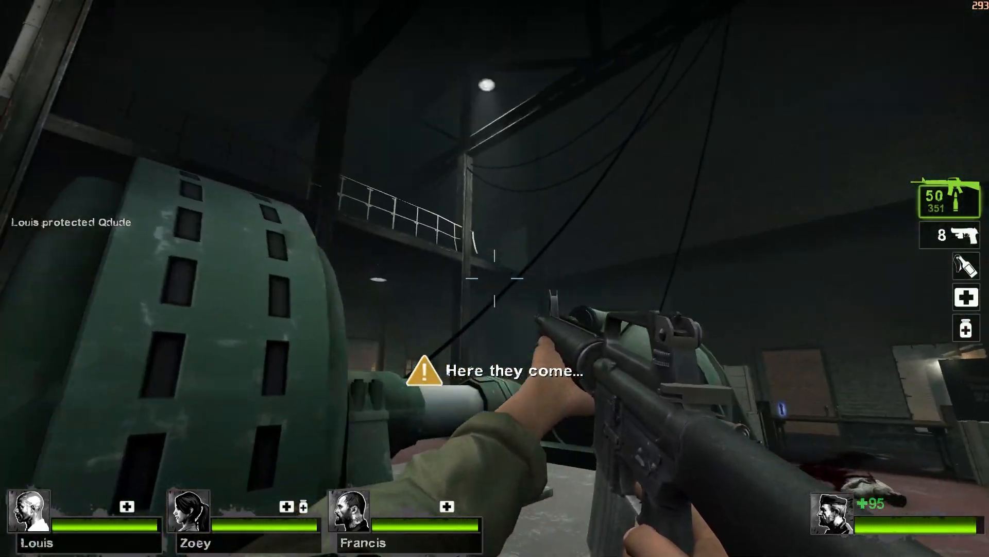
Step: Start the holdout event in the generator hall so the horde warning appears
click(494, 278)
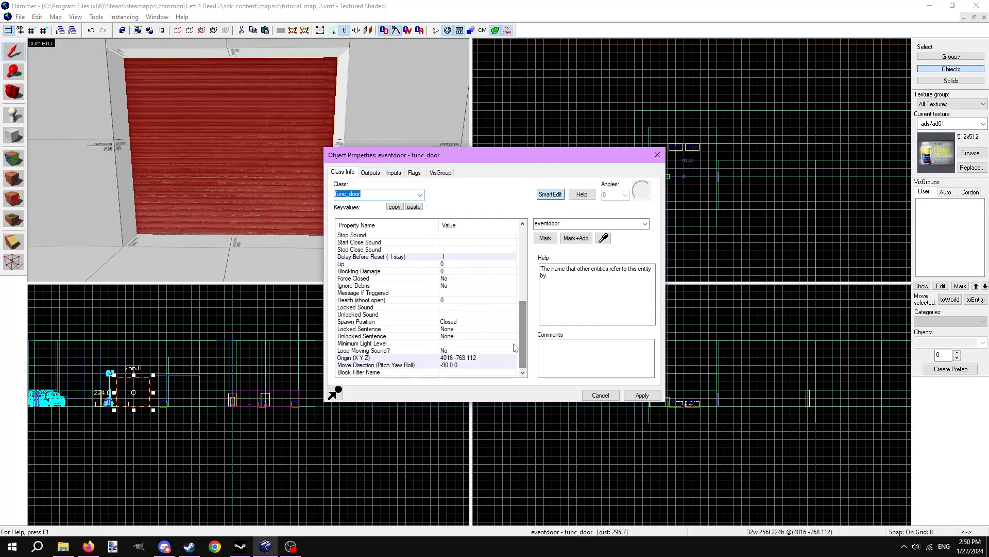
Step: Confirm eventdoor's Move Direction is set to Up
click(375, 365)
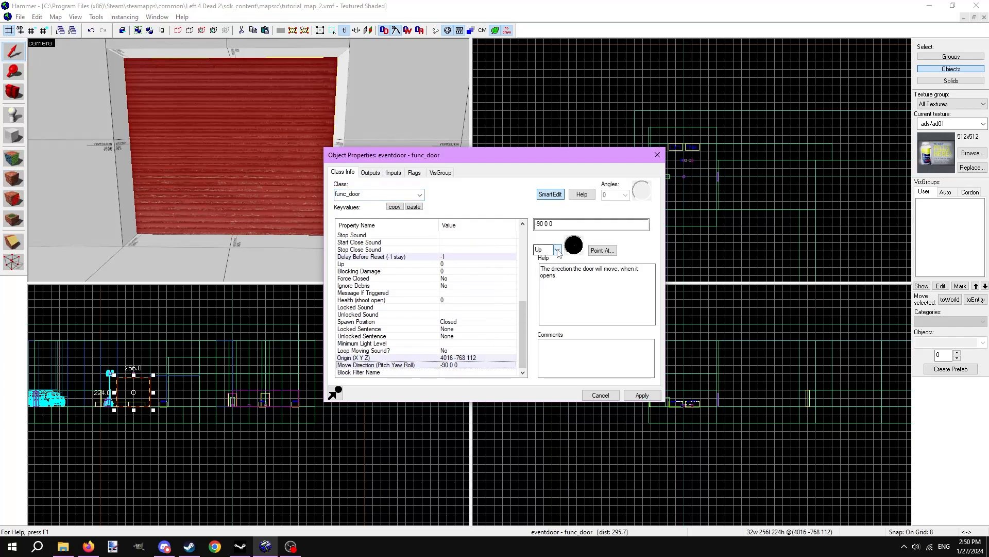
click(415, 173)
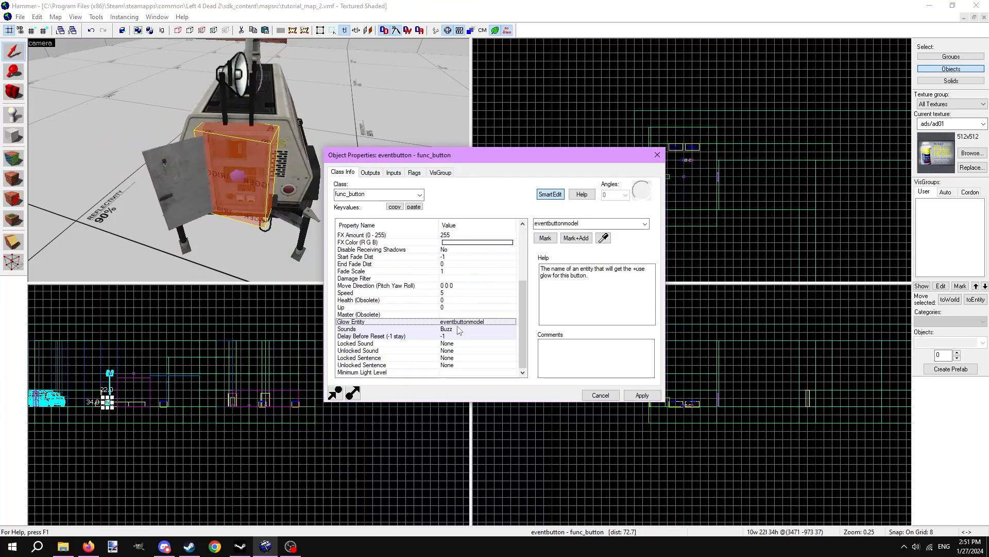
Step: Review eventbutton's Delay Before Reset of -1, its Glow/use-activated flags and its outputs
click(371, 336)
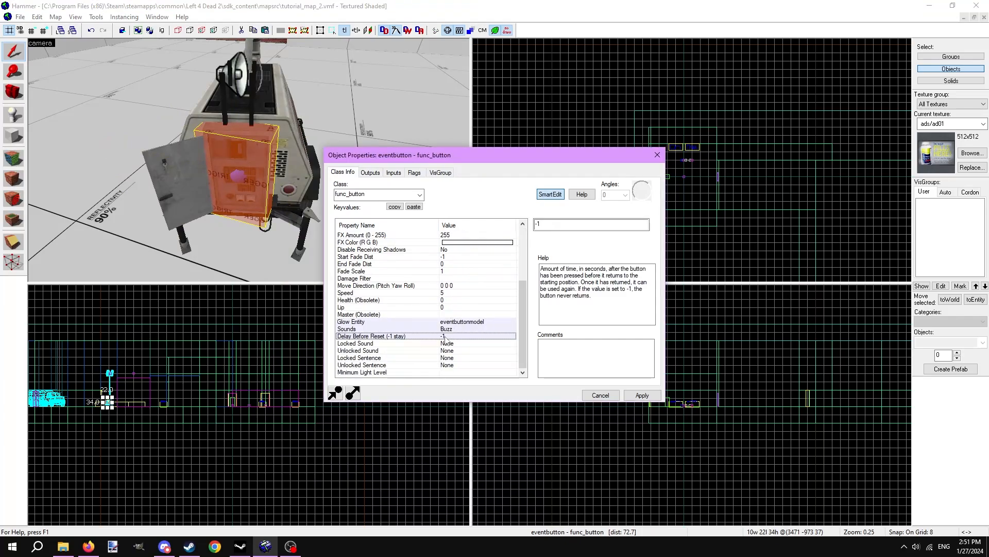
click(414, 172)
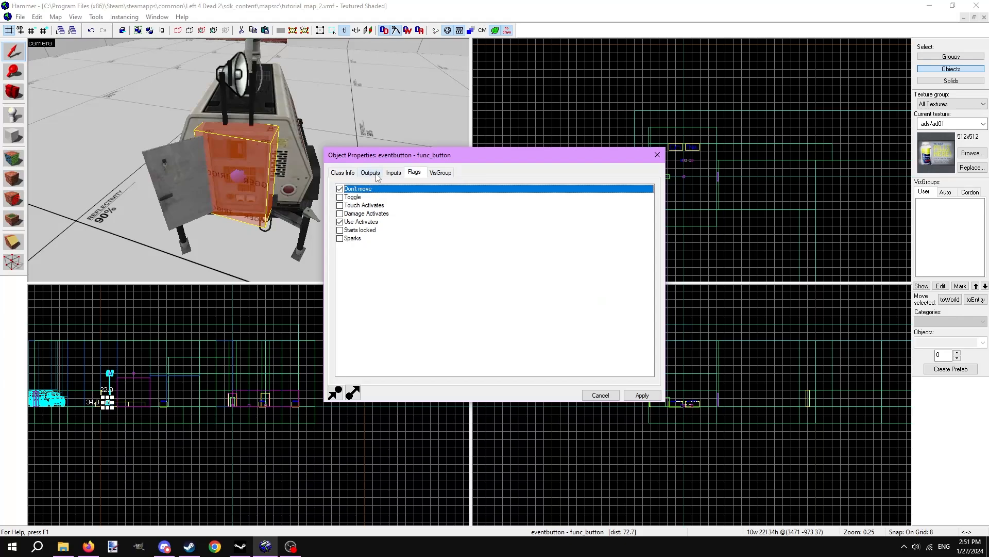
click(370, 172)
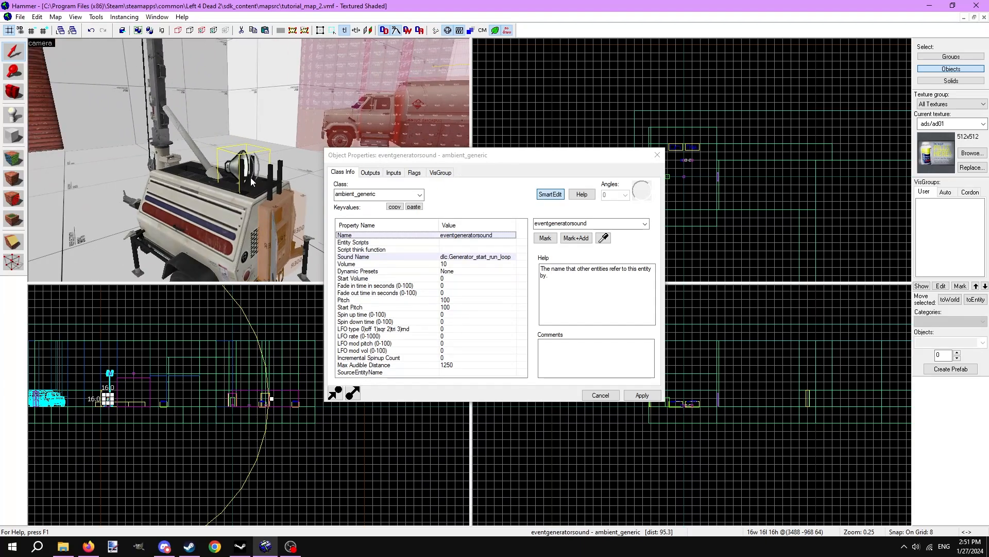
mouse_move(227, 185)
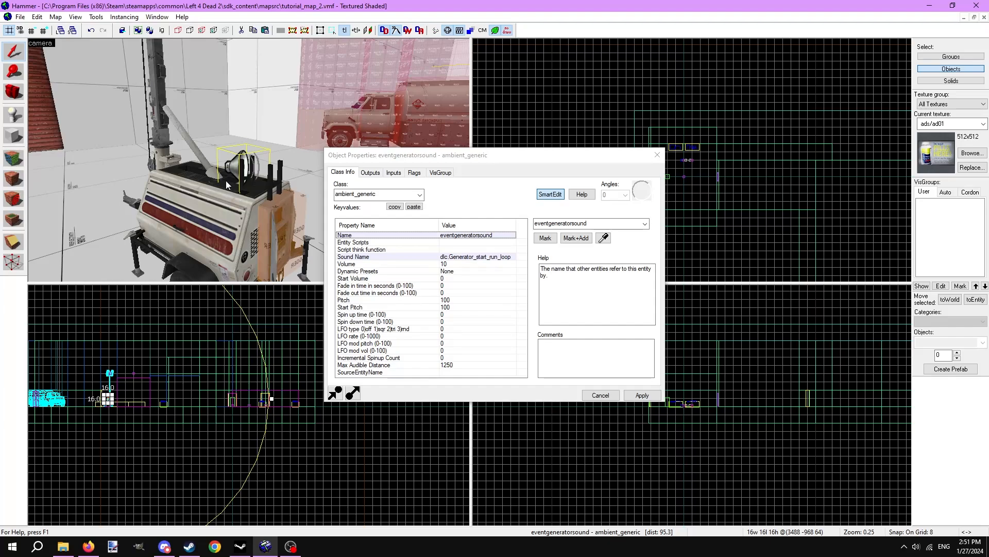
Step: Choose dlc.Generator_start_run_loop from the Game Sounds list as eventgeneratorsound's Sound Name
click(378, 257)
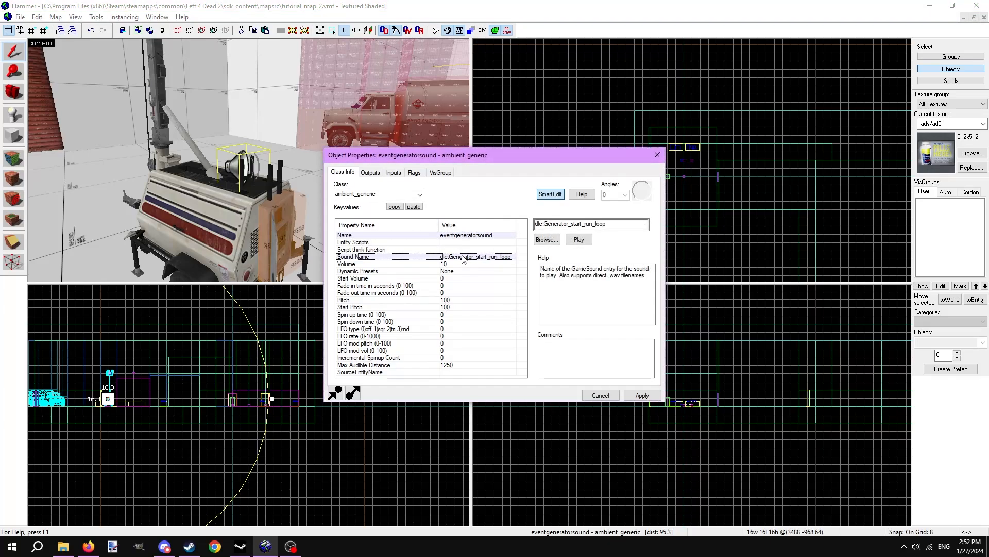
click(545, 239)
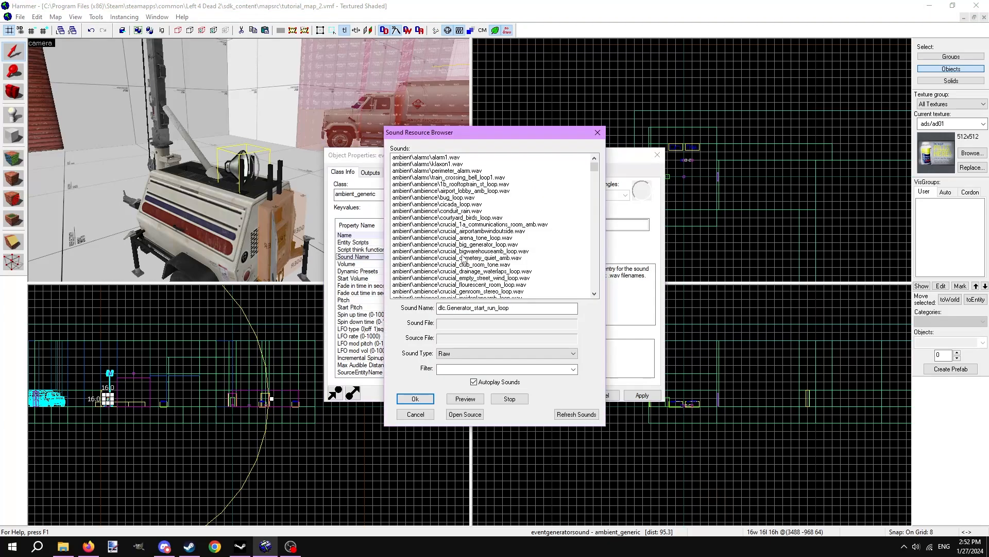
scroll(down, 3)
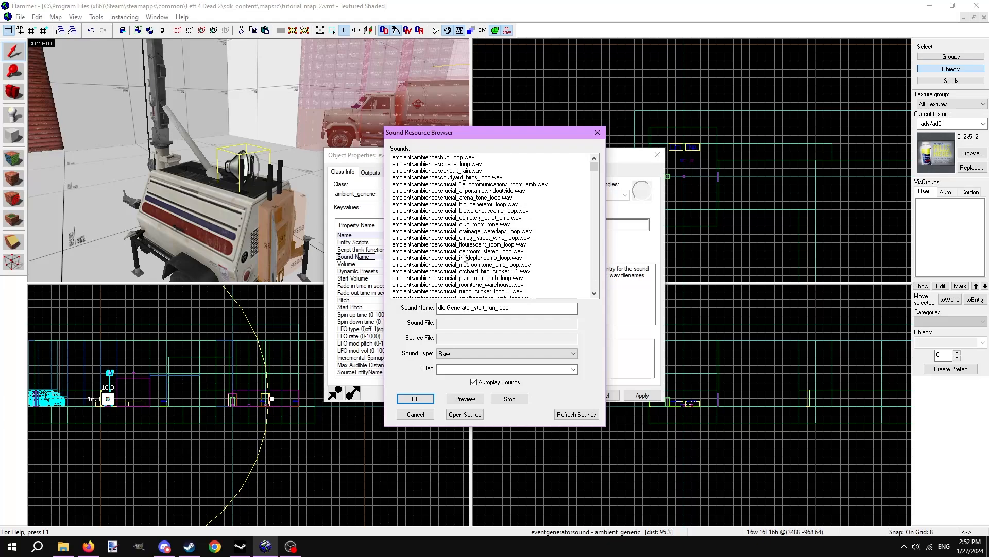
scroll(down, 3)
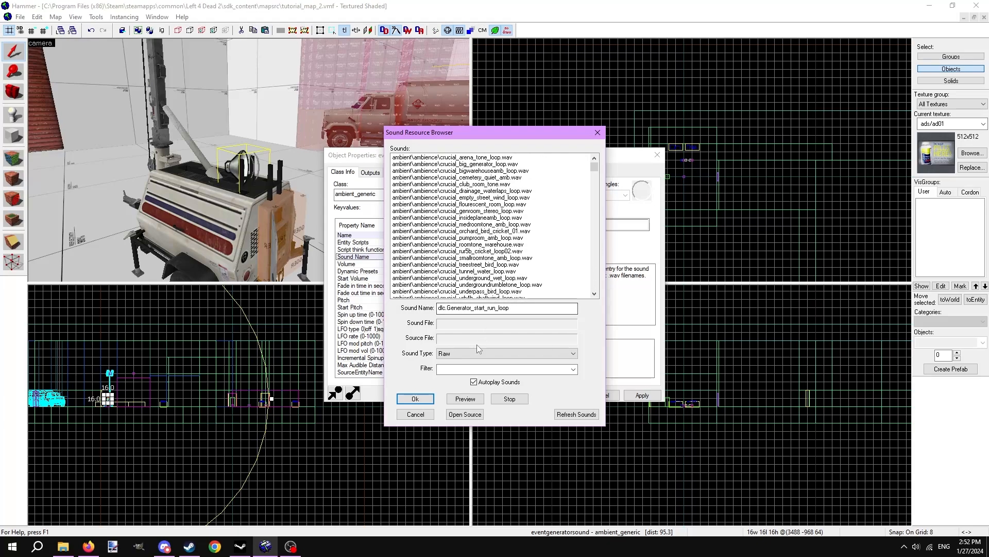
click(507, 353)
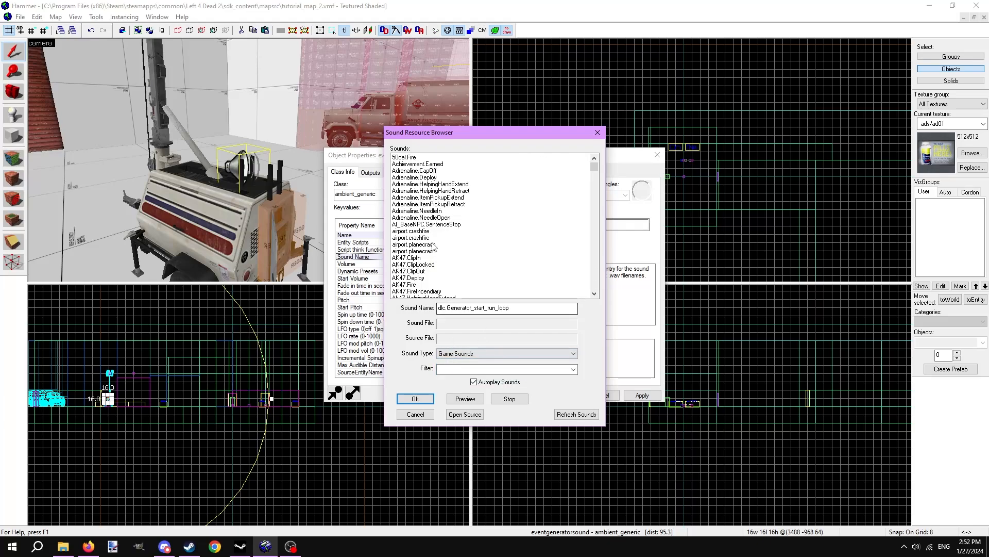
scroll(down, 3)
text(dlc.Genera)
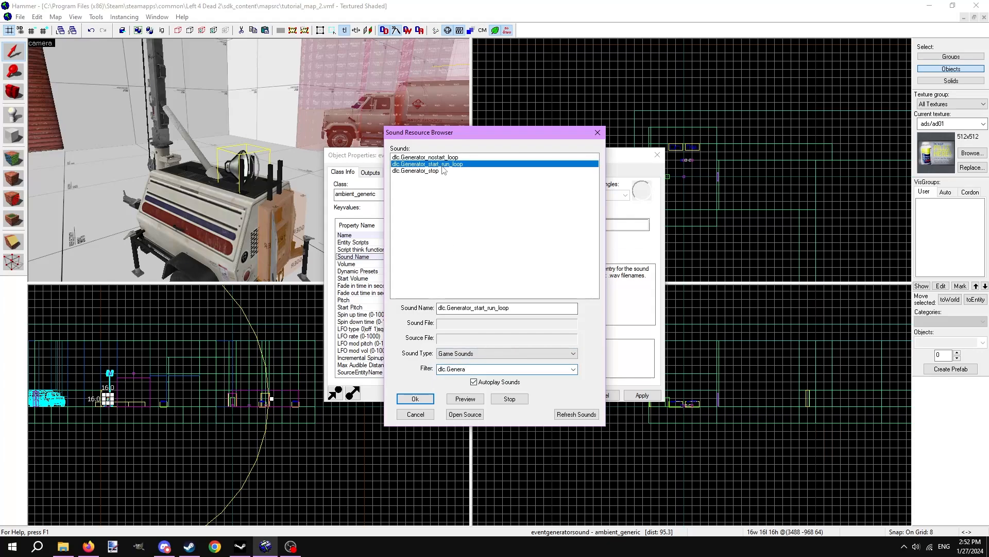
click(414, 398)
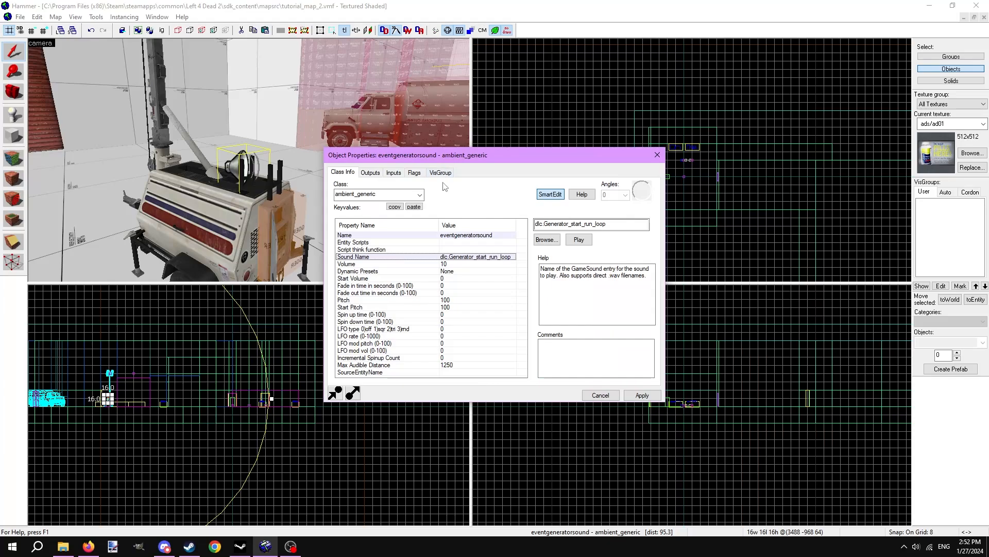
mouse_move(434, 223)
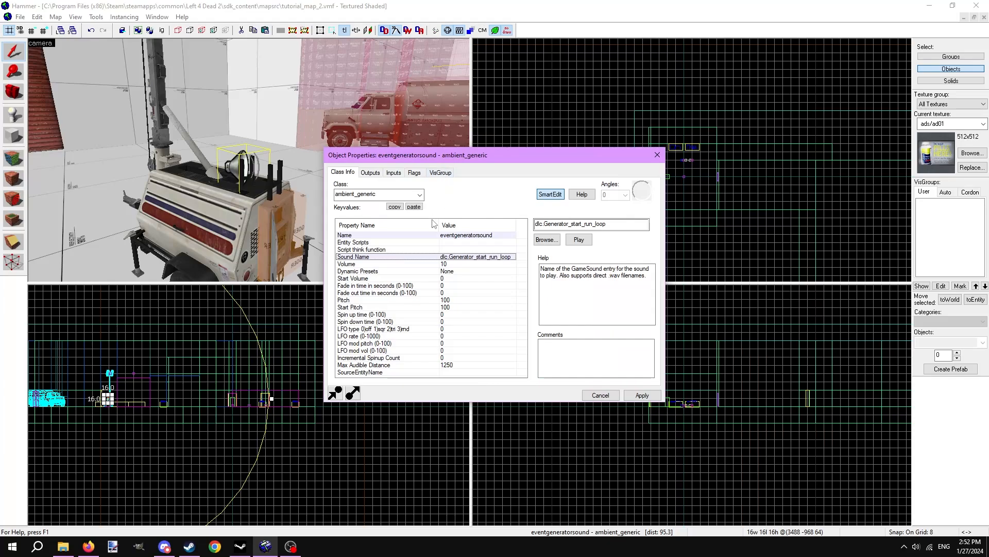
mouse_move(423, 256)
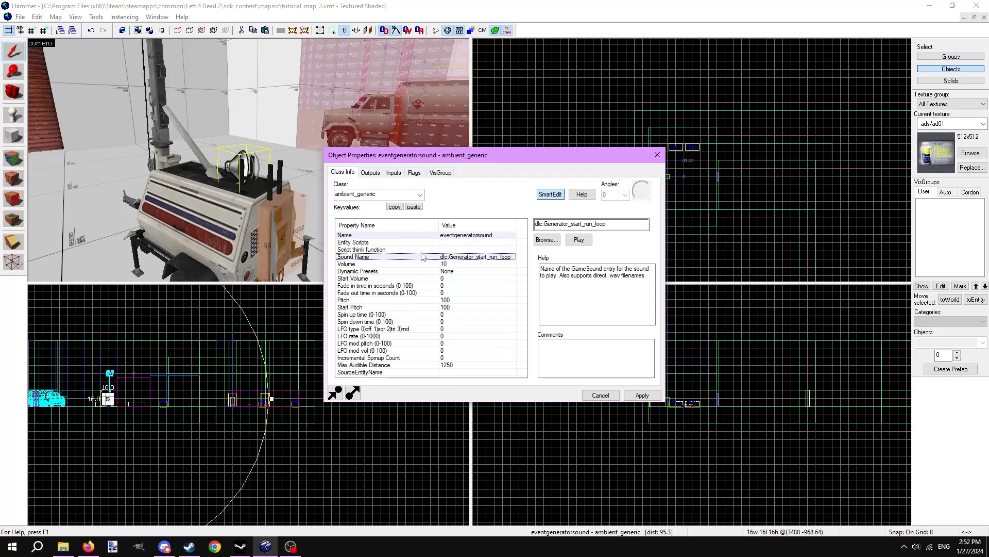
mouse_move(494, 295)
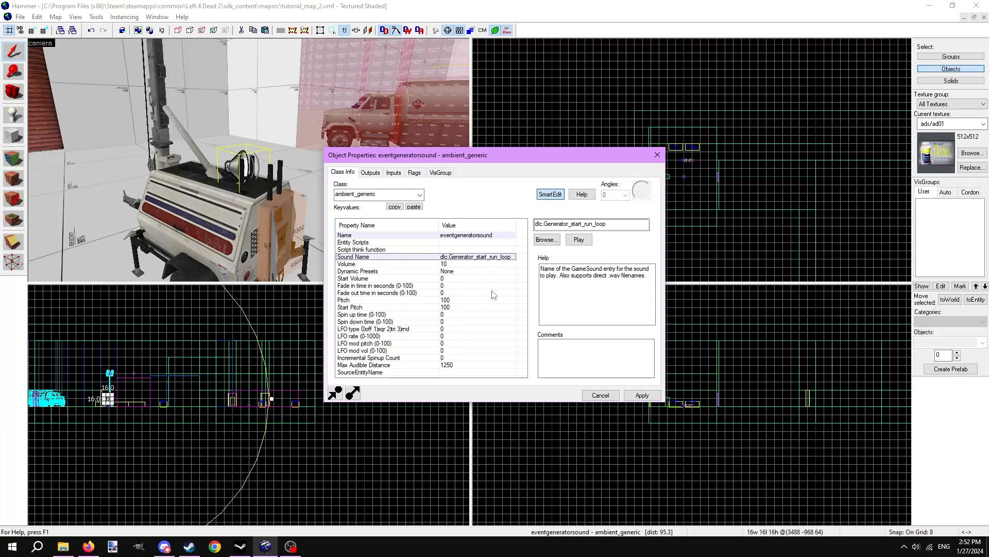
mouse_move(455, 368)
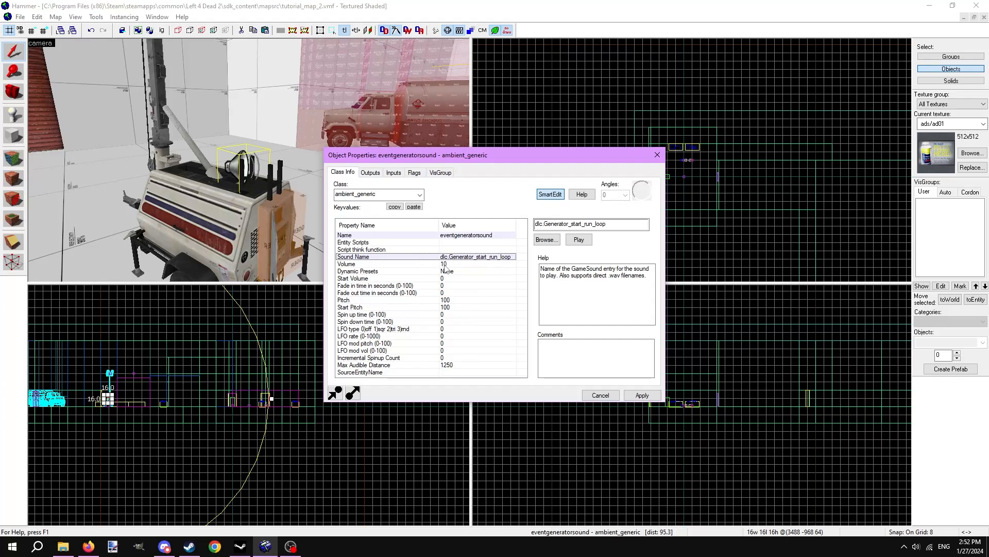
Step: Flag the generator sound Start Silent and looping, apply the settings and close its properties
click(415, 172)
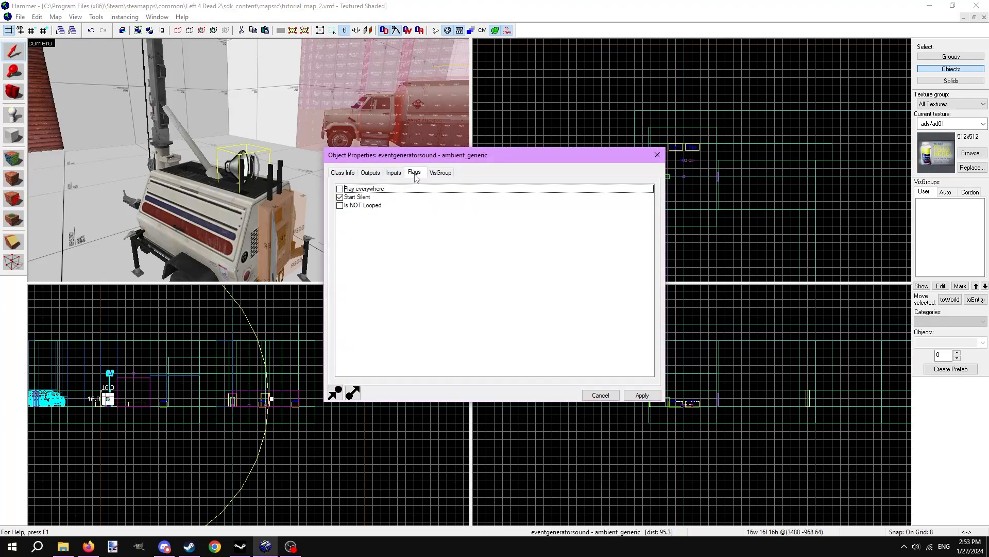
click(364, 189)
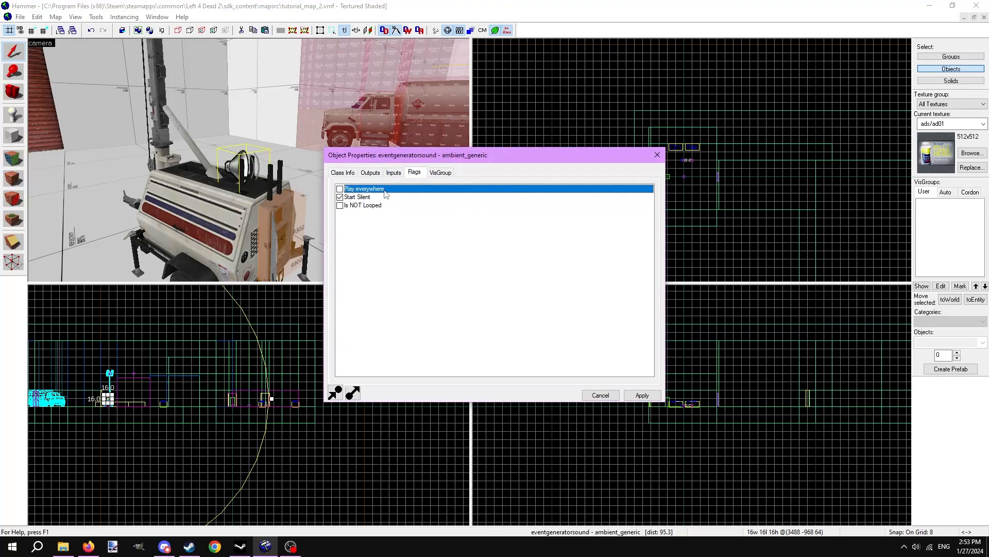
mouse_move(381, 199)
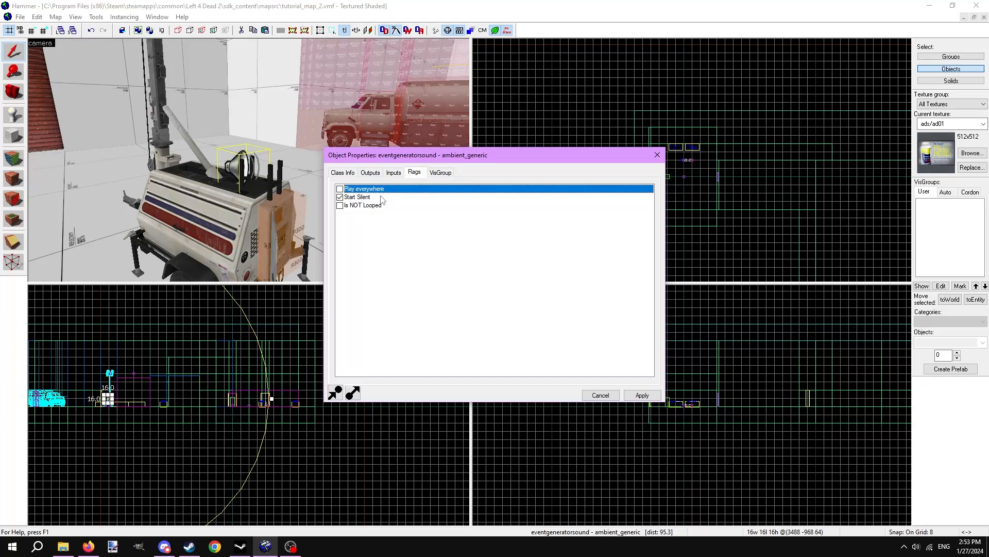
click(357, 197)
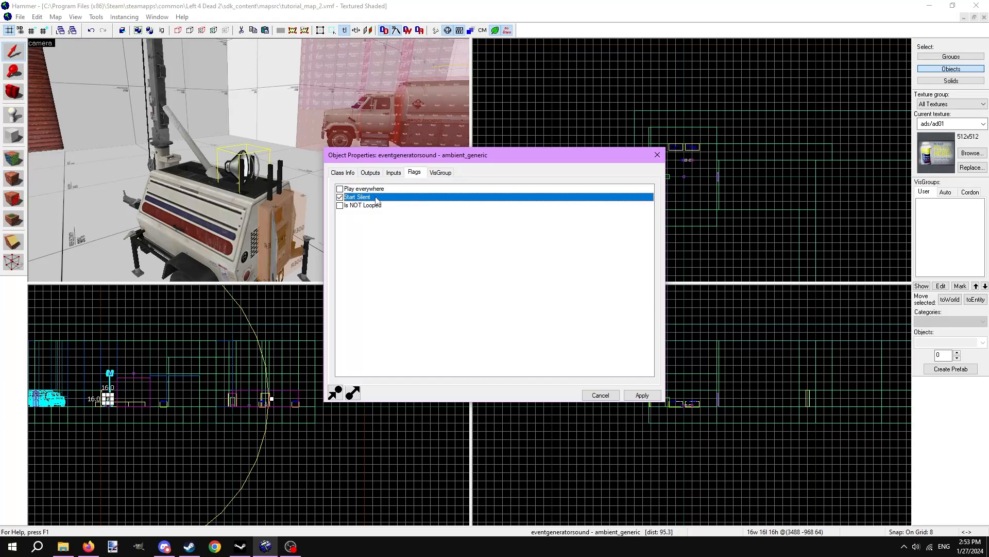
mouse_move(379, 206)
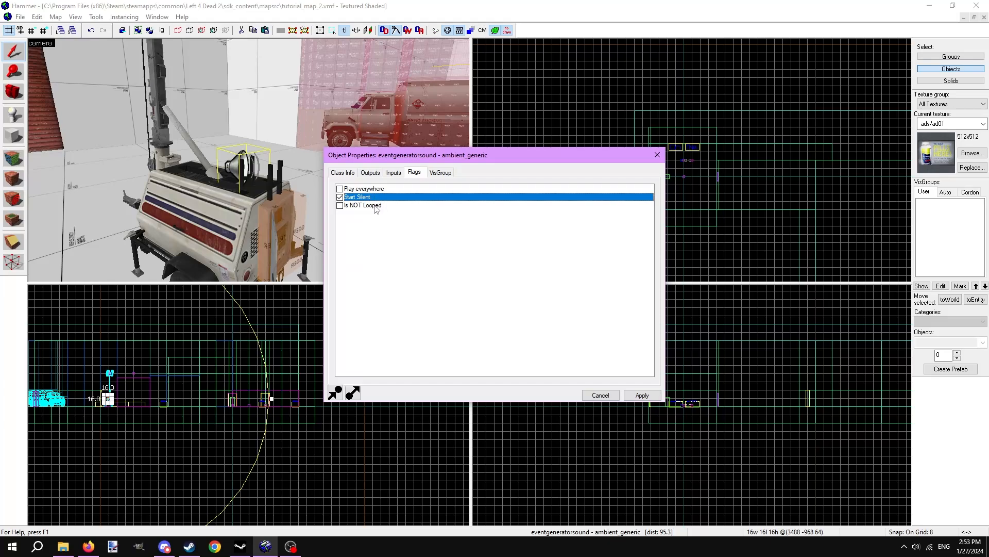
click(362, 205)
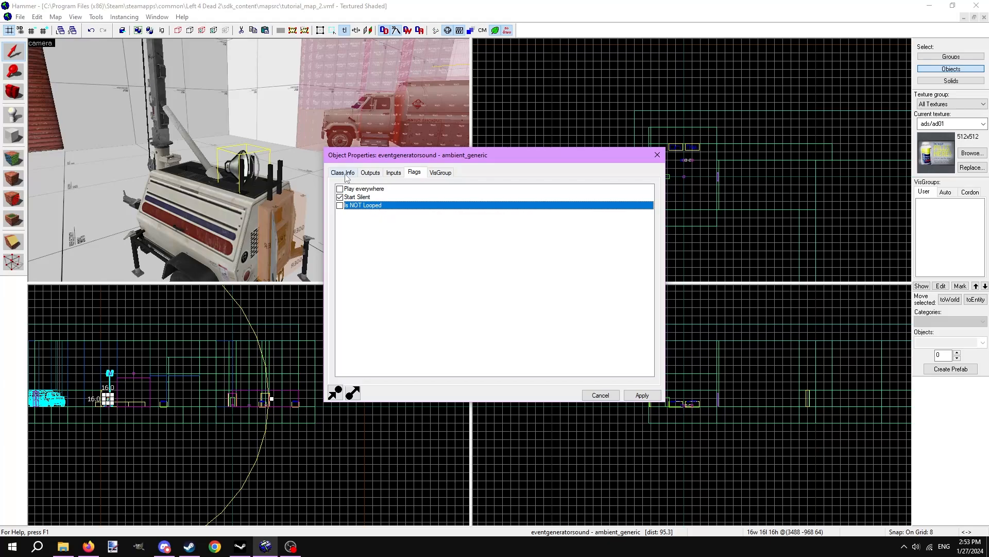
click(342, 172)
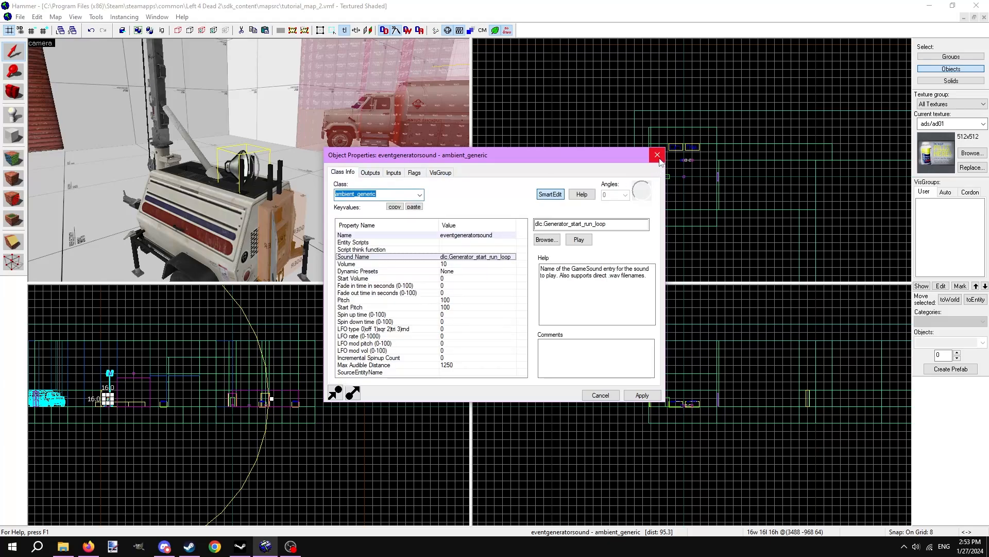
click(657, 155)
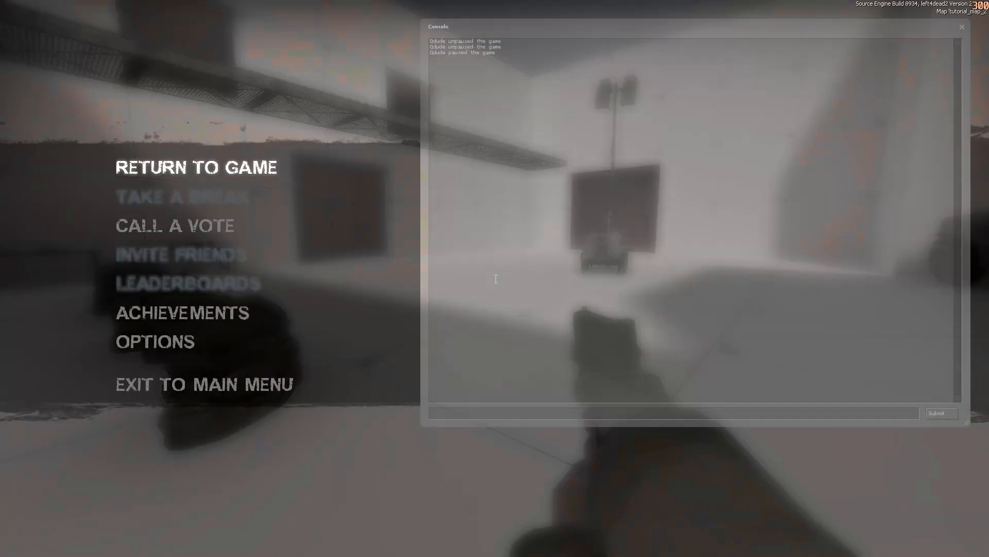
Step: Enable nav_edit 1 via the console and mark the nav areas around the generator BATTLEFIELD
text(nav_edit 1)
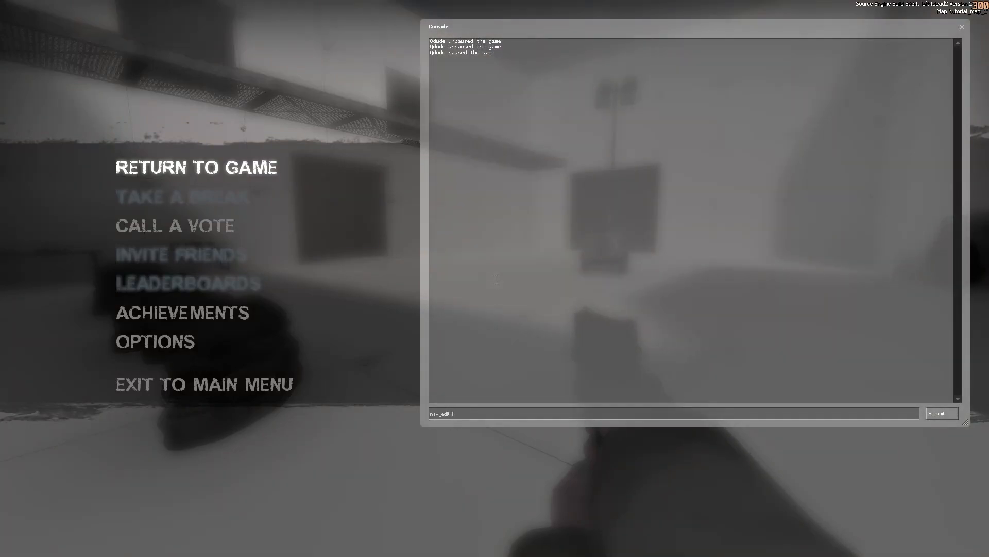
text(z_deb)
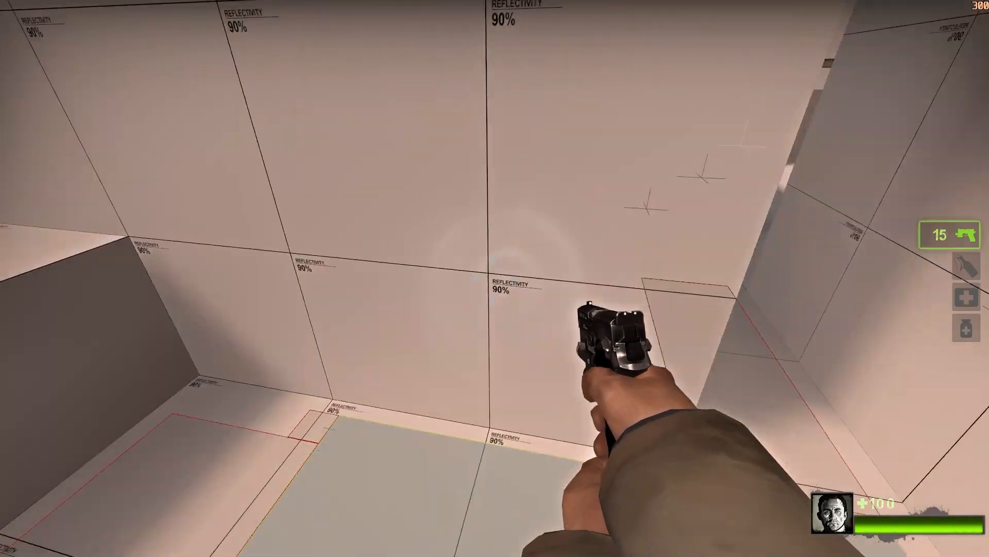
mouse_move(495, 279)
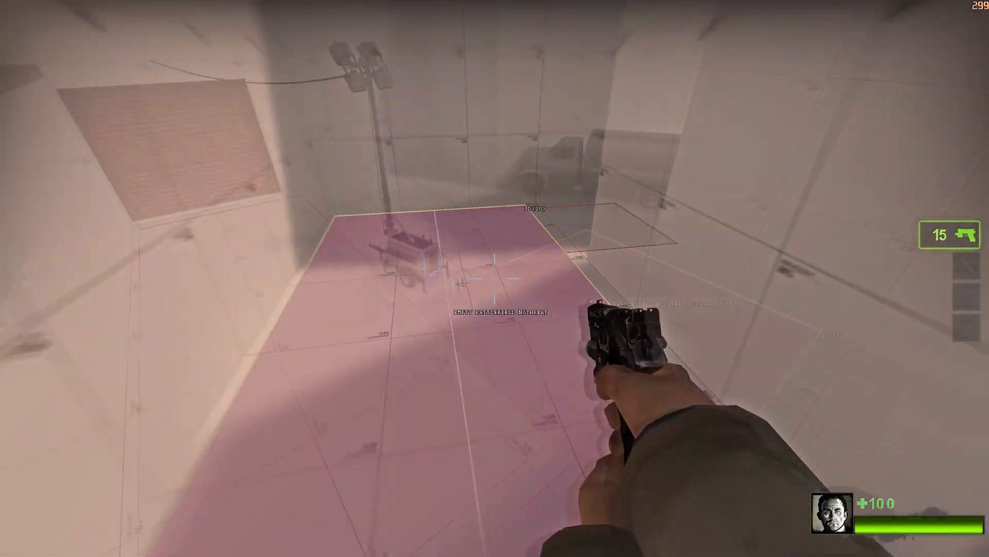
key(Escape)
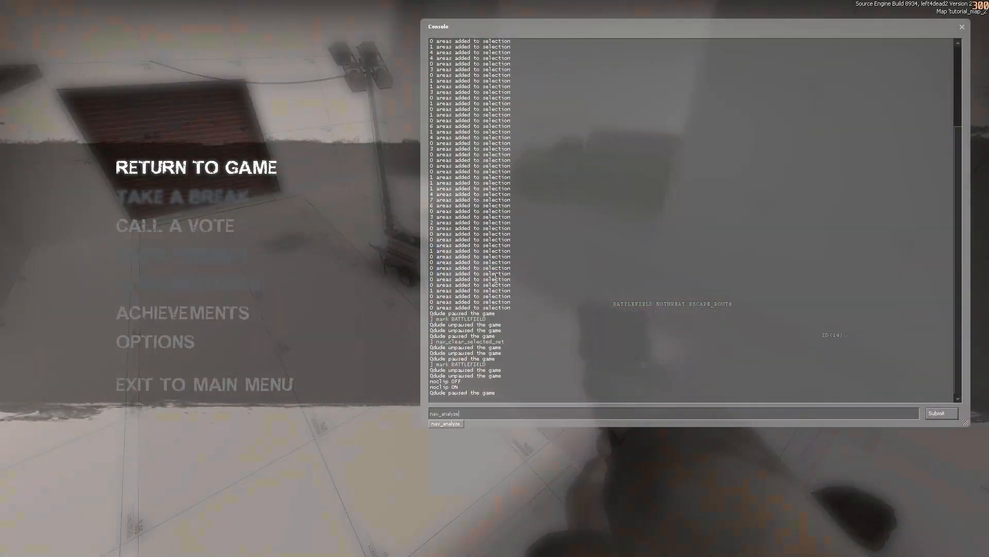
Step: Run nav_analyze and then nav_save so the mesh is analysed, saved and the map reloads
click(941, 413)
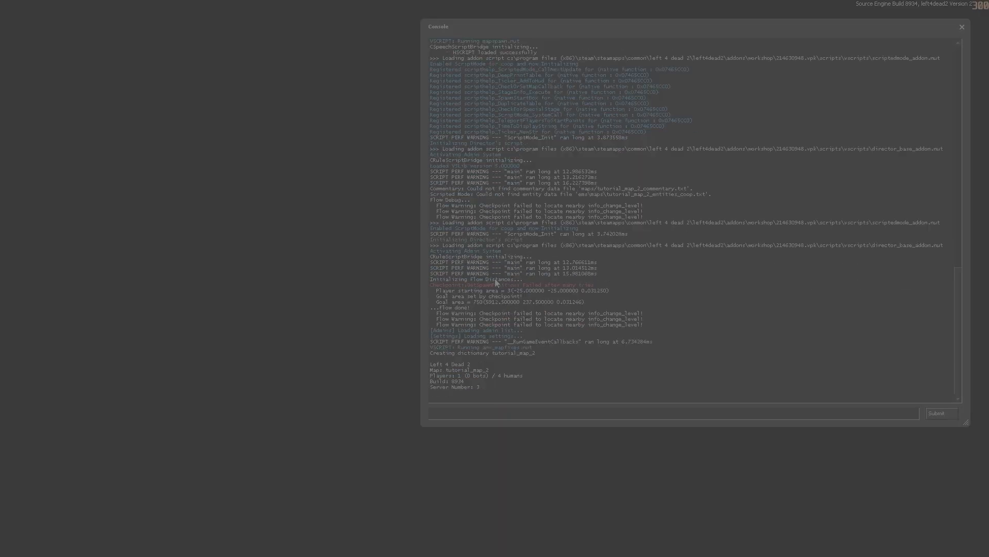
text(nav_save)
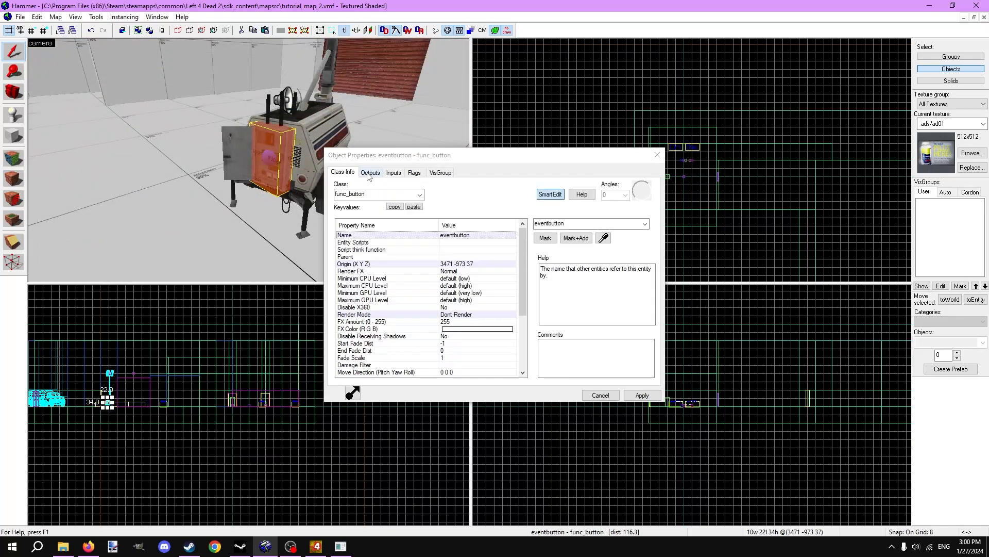
Step: Add an OnPressed > director > PanicEvent output to eventbutton and apply it
click(370, 172)
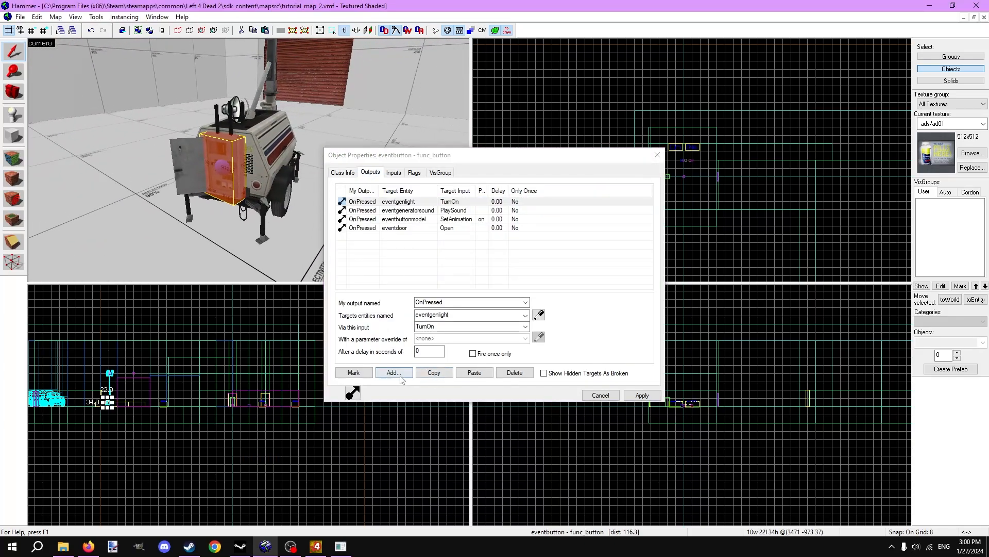
click(393, 372)
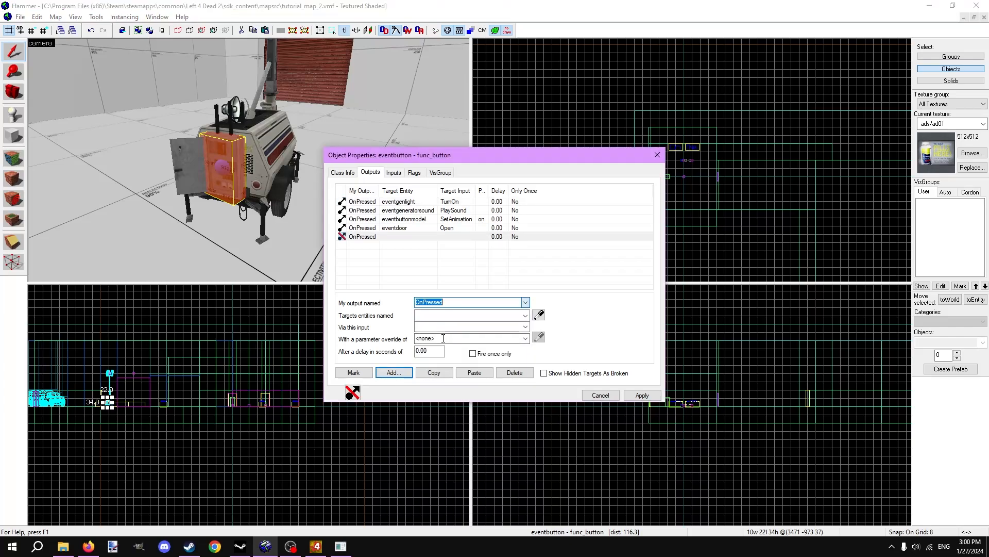
click(525, 327)
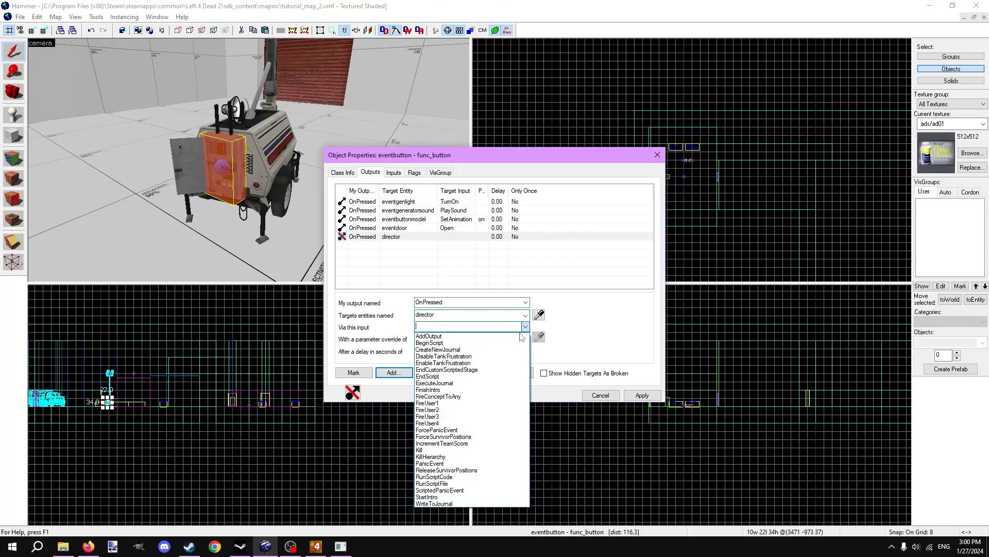
click(429, 463)
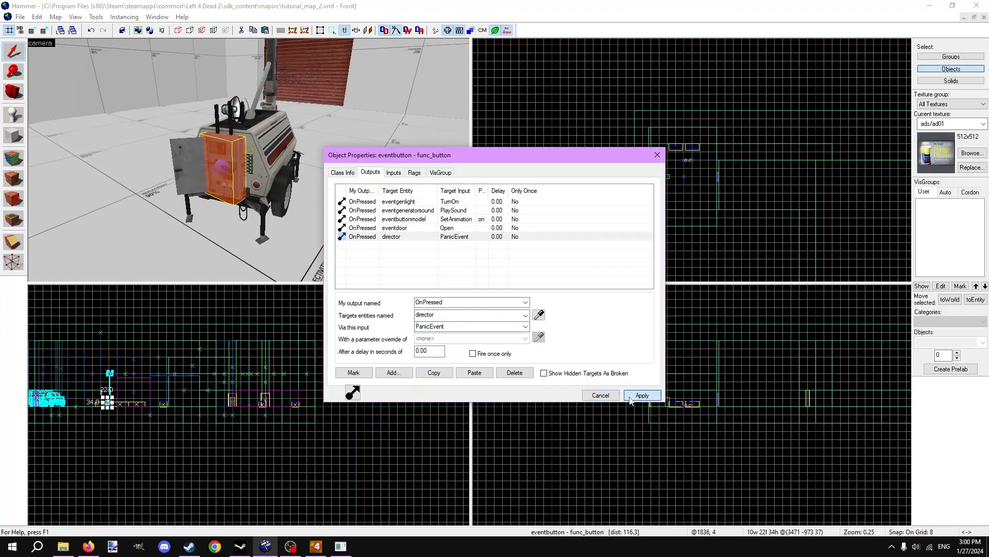
click(642, 394)
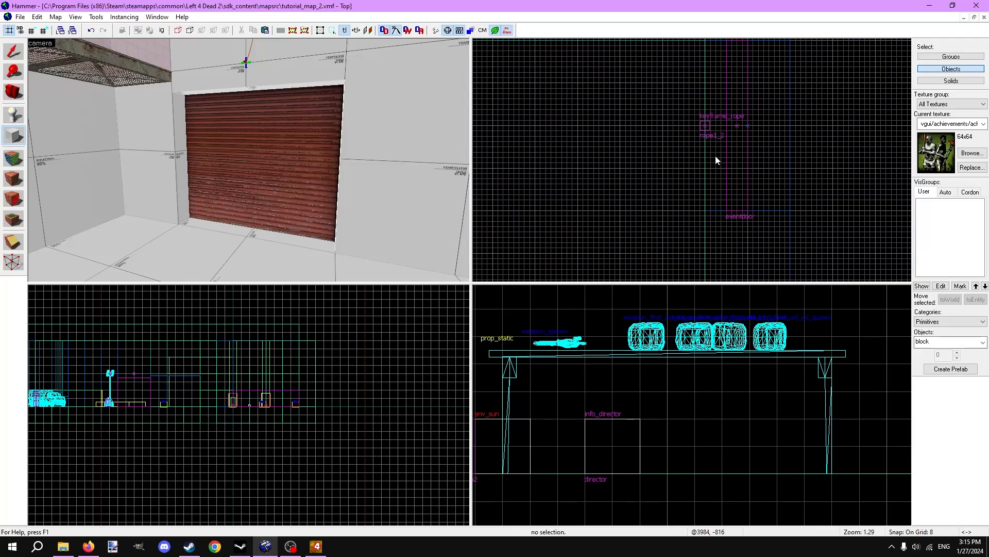
Step: Texture a brush over the door with tools/toolsblock_los and make it func_nav_blocker eventnavblocker blocking everyone
click(972, 152)
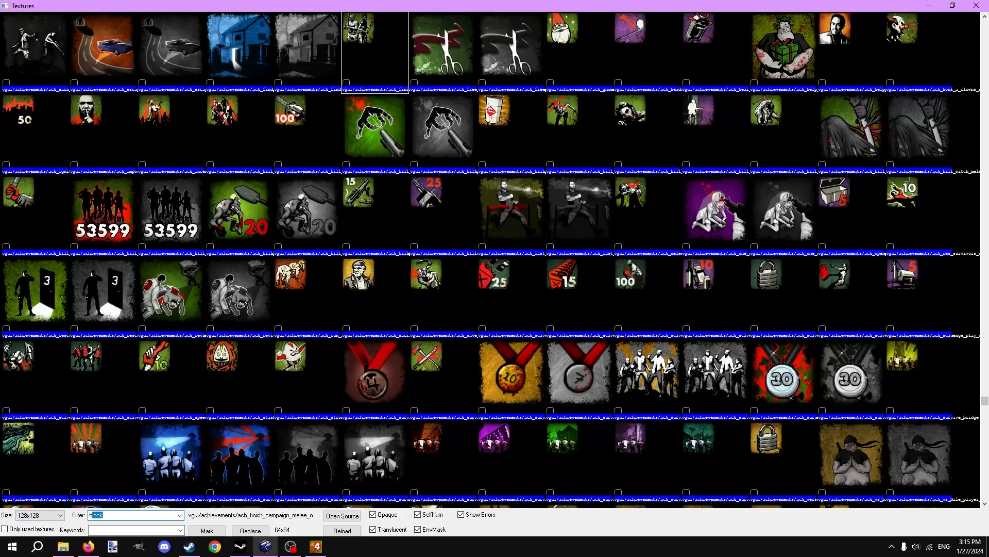
click(264, 545)
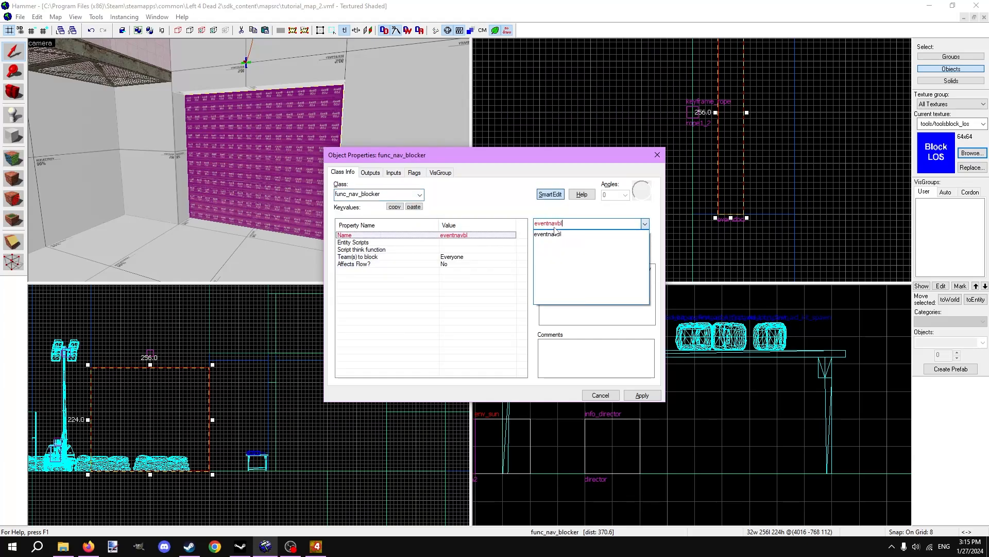
click(357, 257)
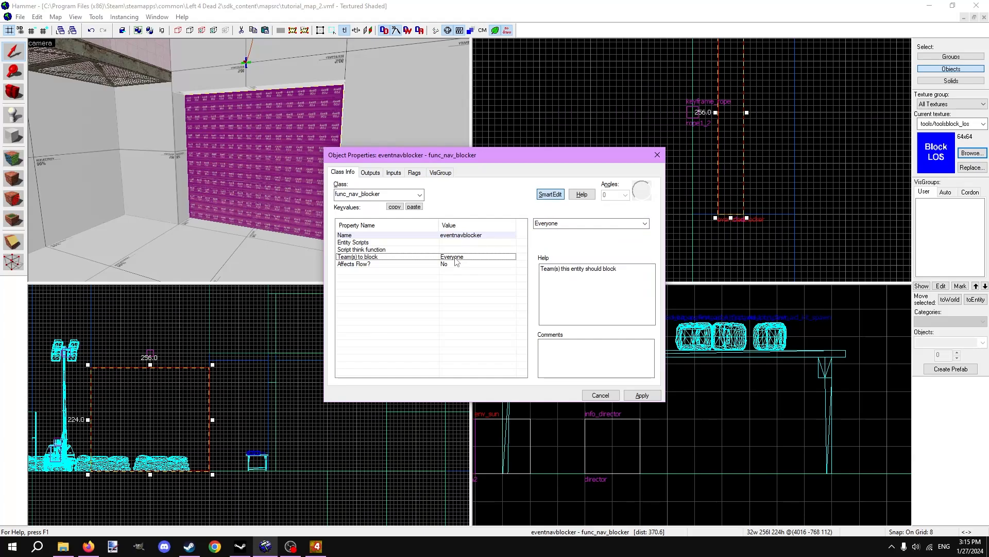
click(600, 394)
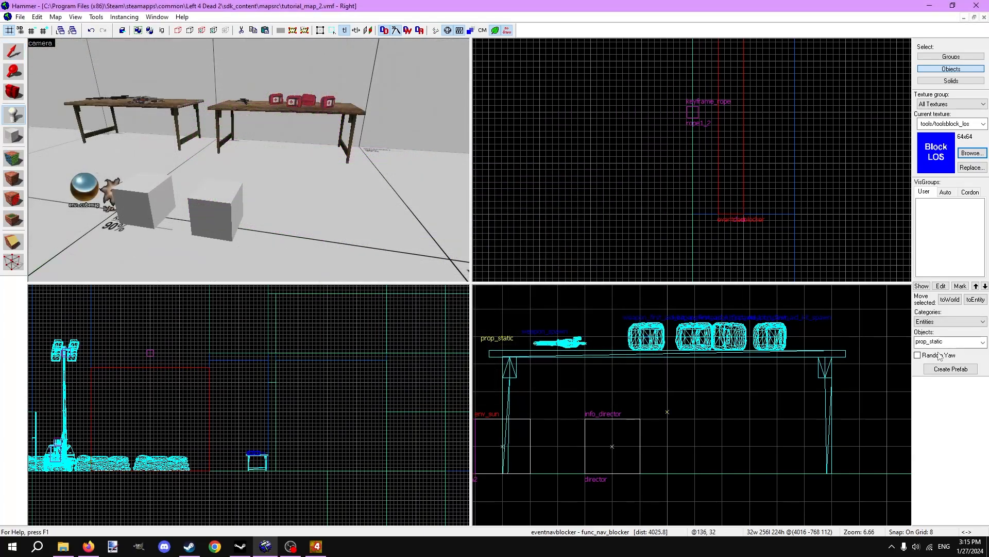
Step: Place a logic_auto with OnMapSpawn > eventnavblocker > BlockNav
click(949, 341)
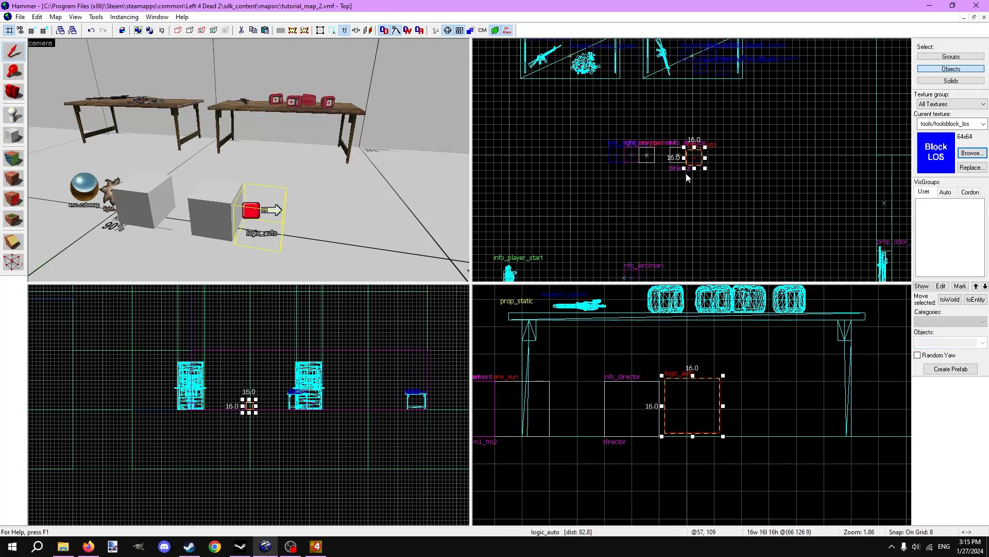
double_click(258, 211)
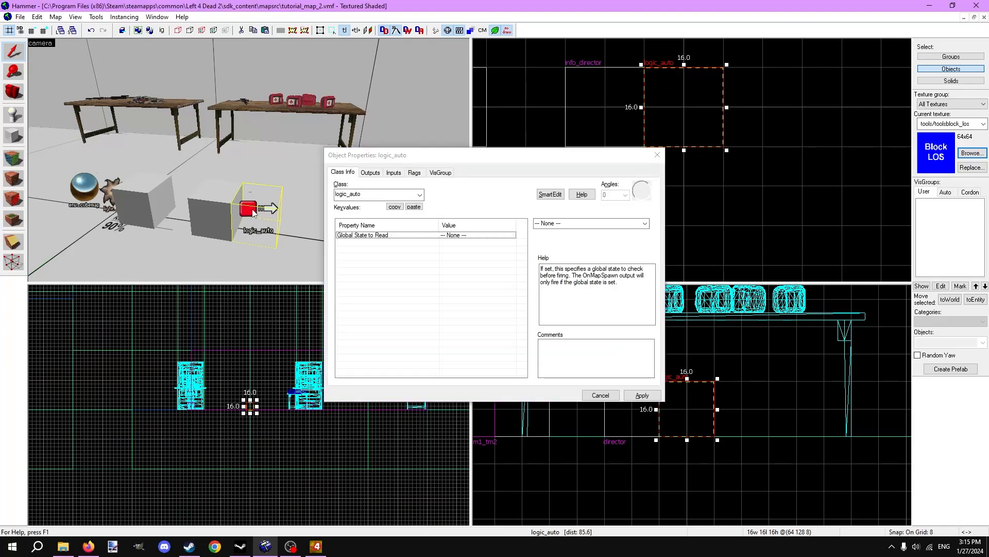
click(370, 172)
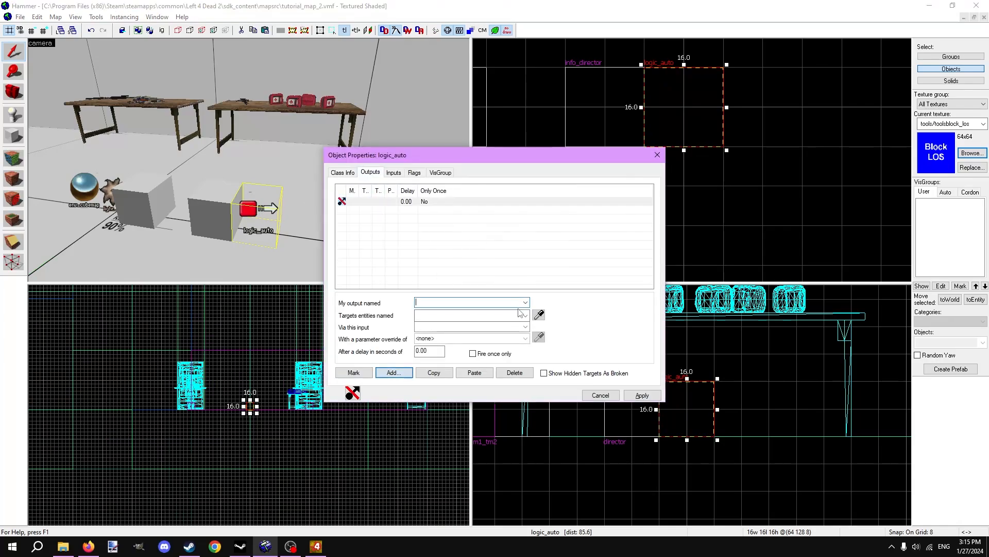
click(525, 315)
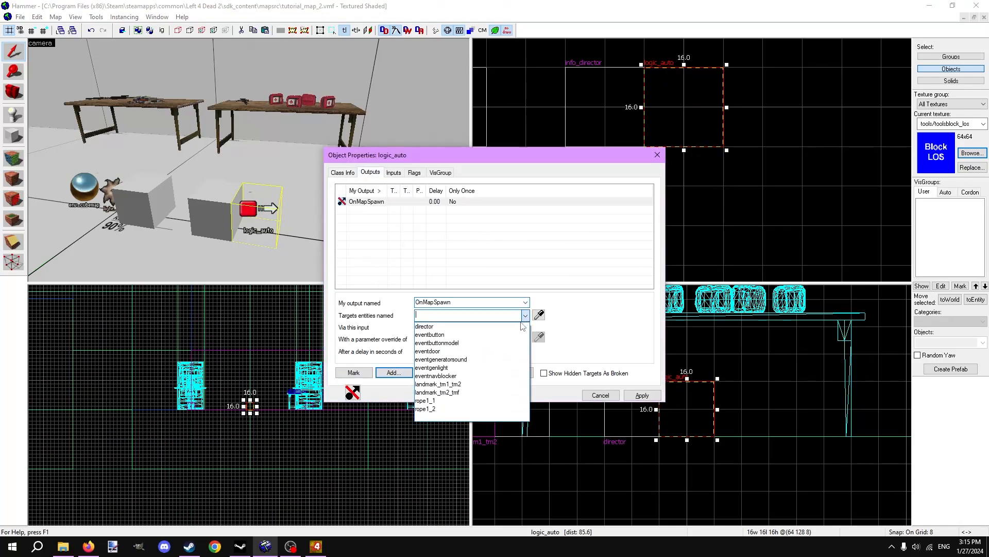
click(436, 375)
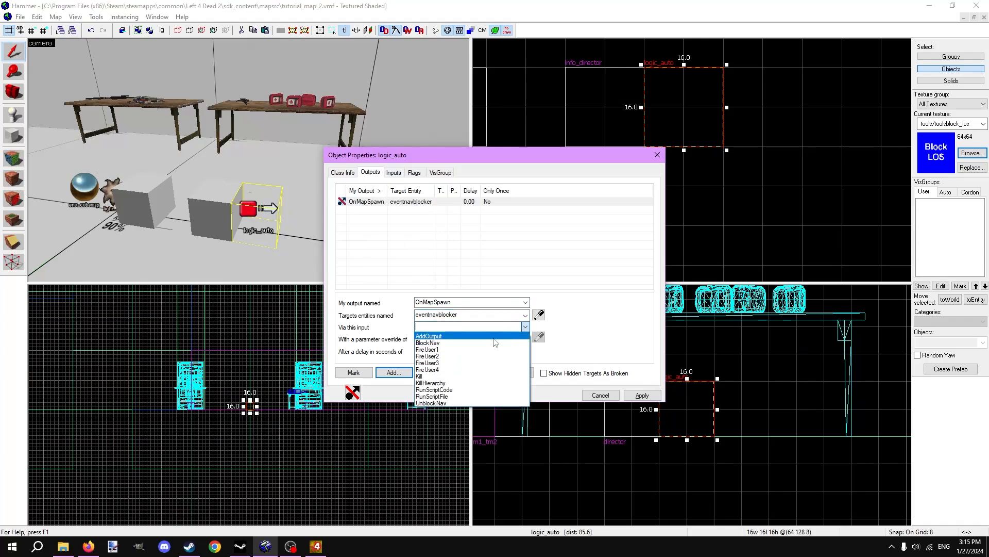
click(427, 342)
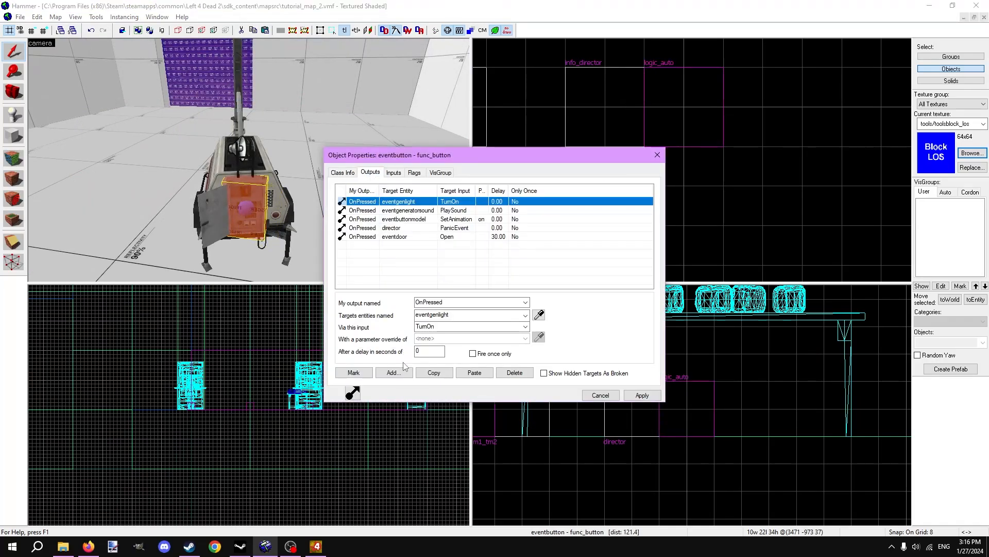
Step: Add OnPressed > eventnavblocker > UnblockNav to eventbutton with a 30 second delay
click(393, 373)
text(eventnavblocker)
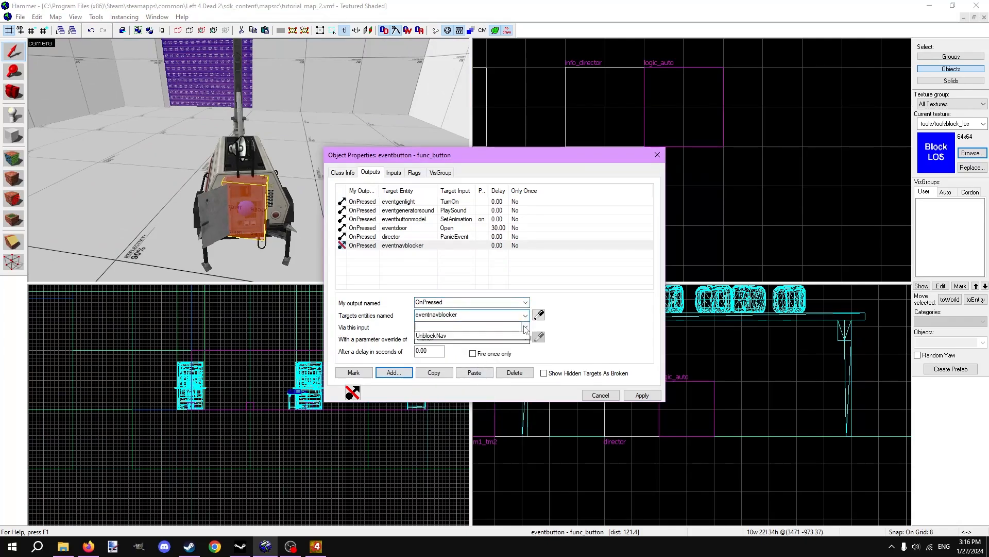
click(431, 335)
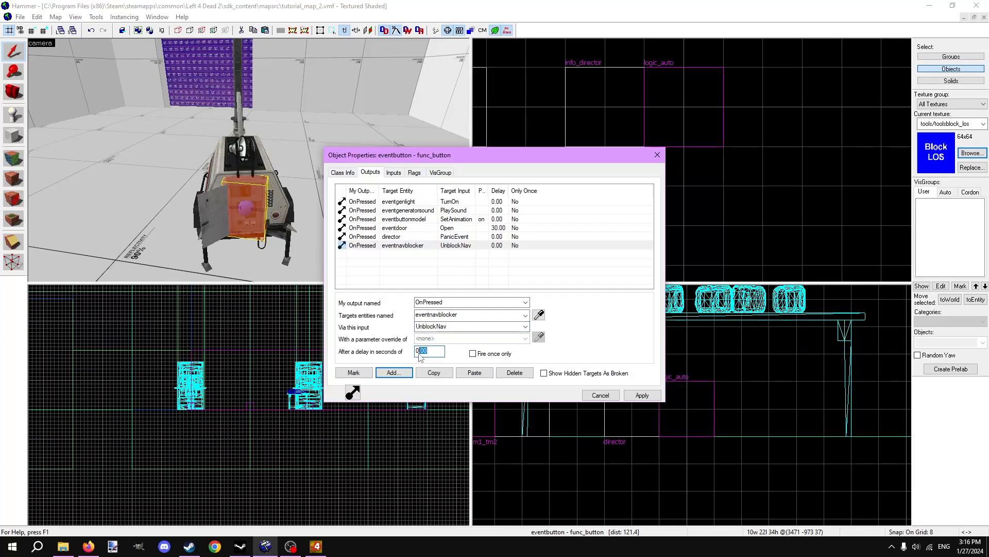
text(30)
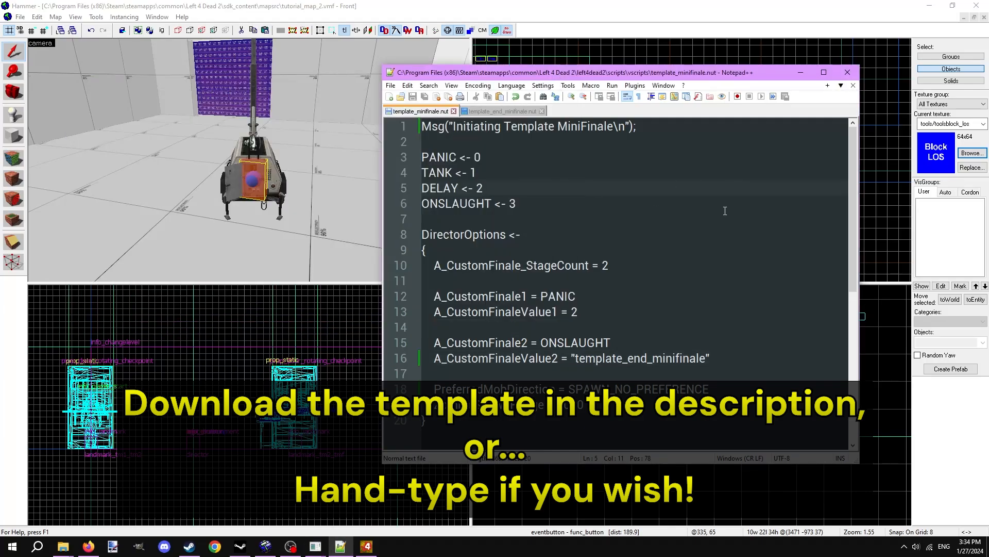
click(637, 126)
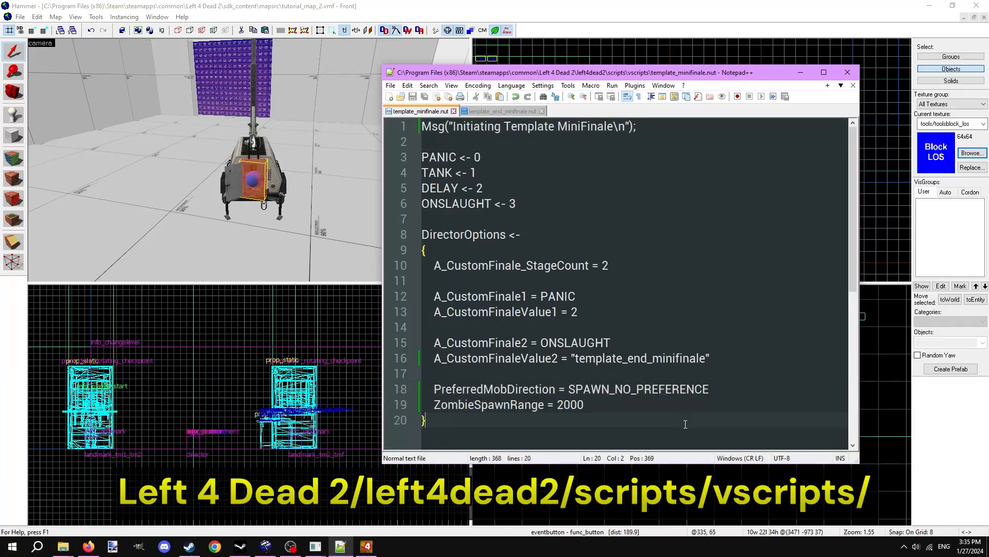
mouse_move(677, 128)
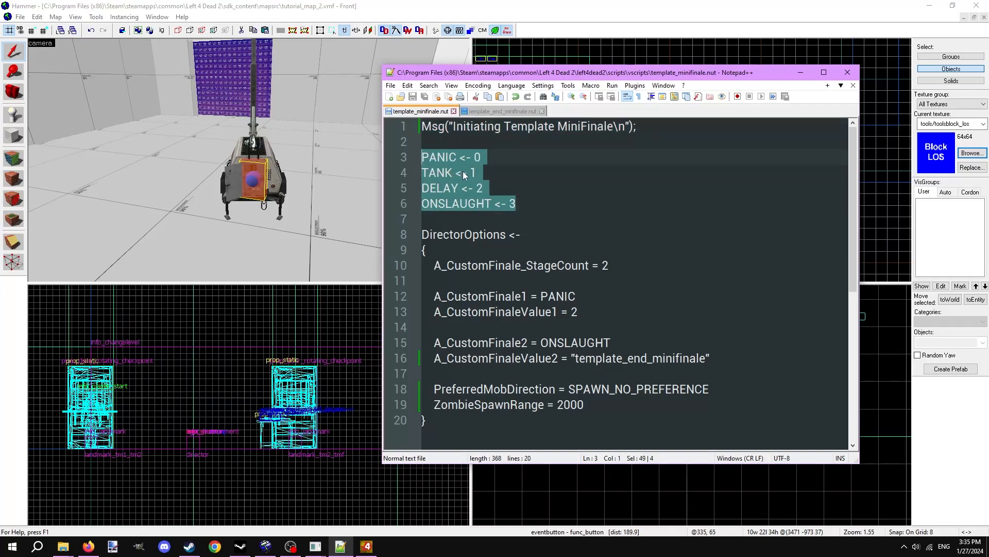
mouse_move(526, 235)
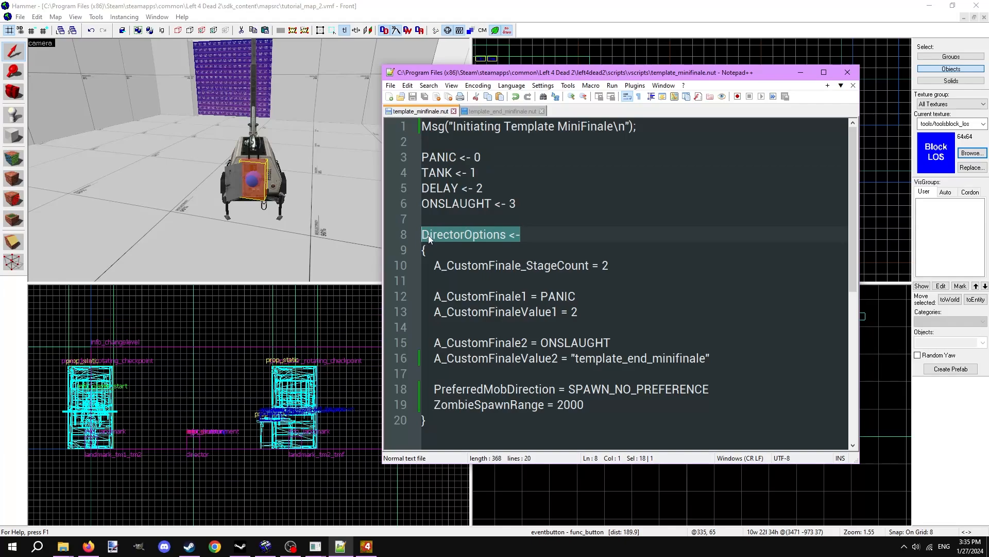
mouse_move(445, 243)
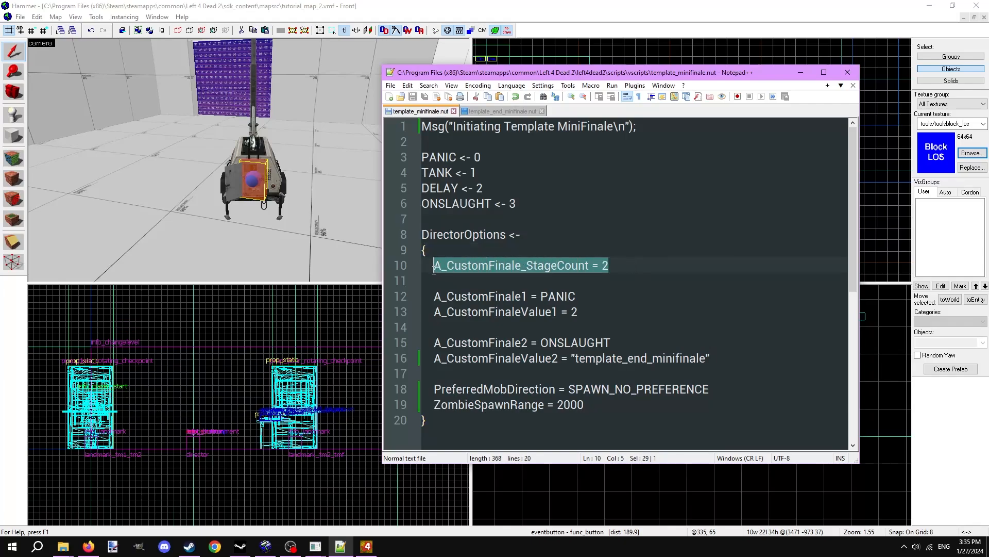
mouse_move(580, 272)
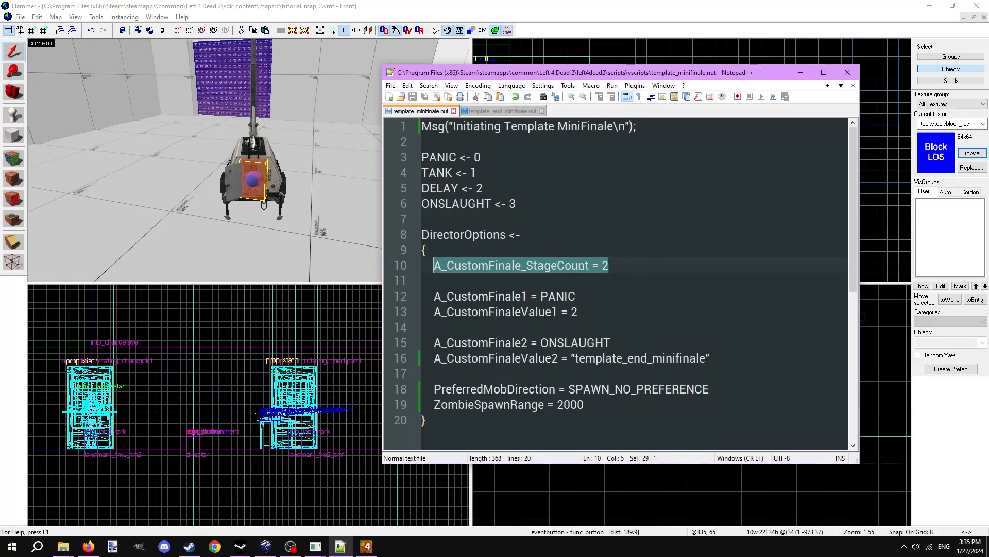
click(574, 296)
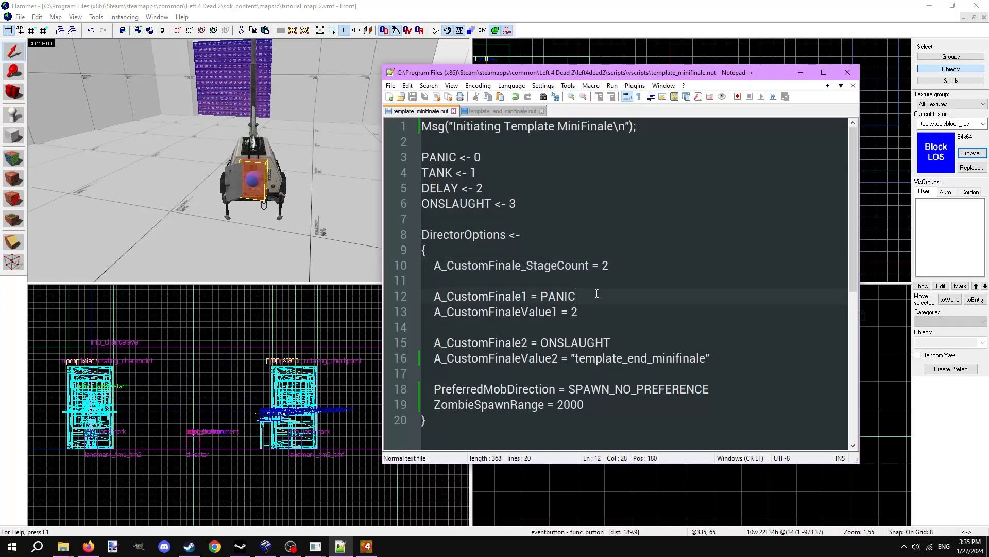
double_click(557, 295)
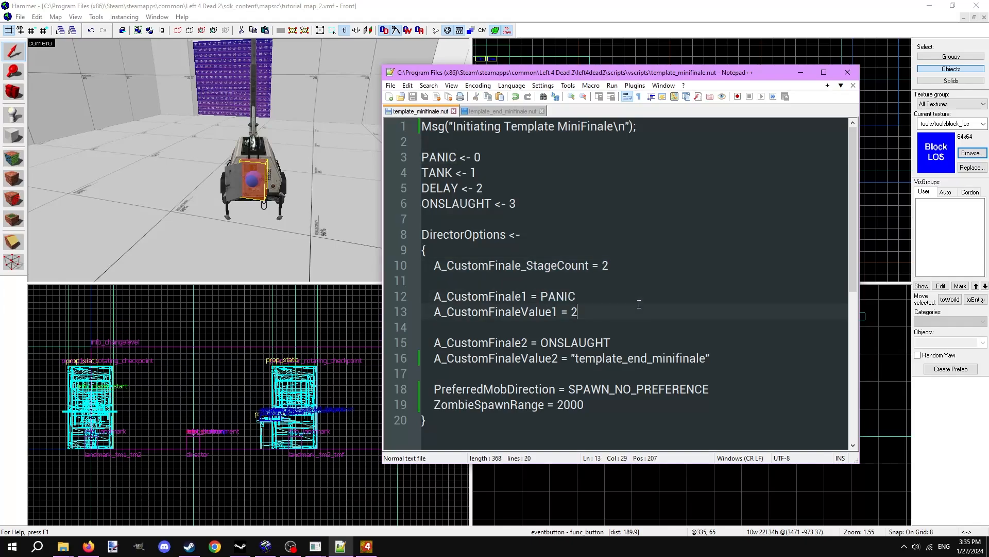
double_click(573, 312)
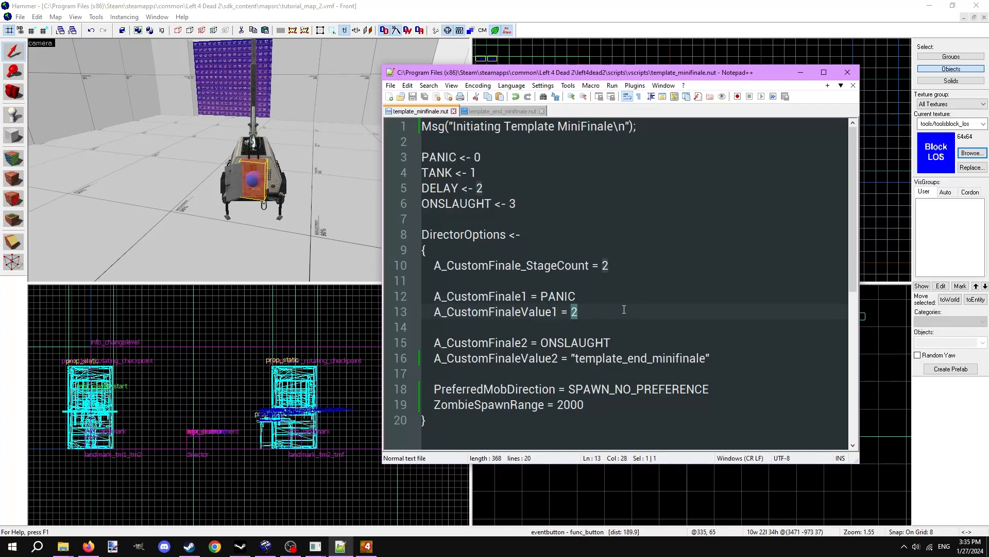
double_click(574, 342)
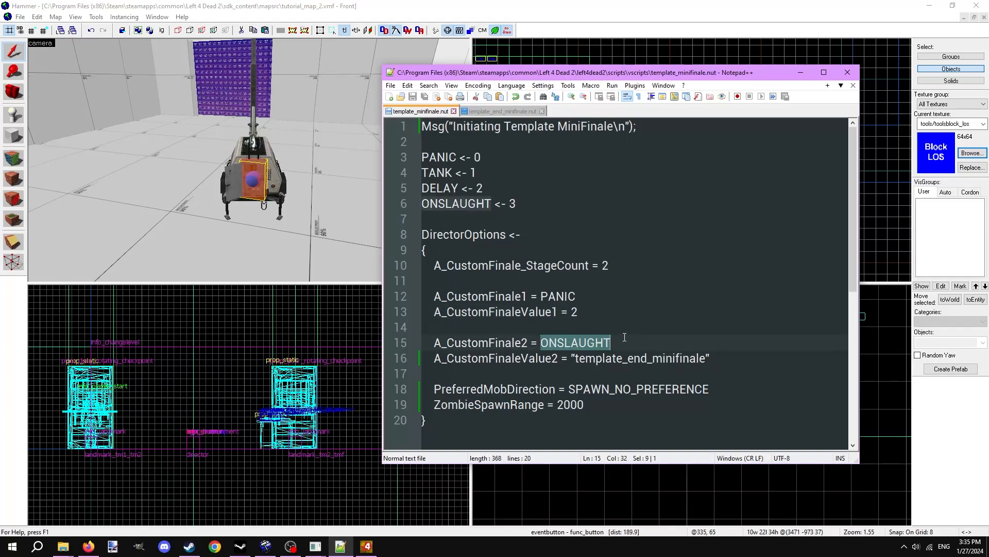
double_click(640, 358)
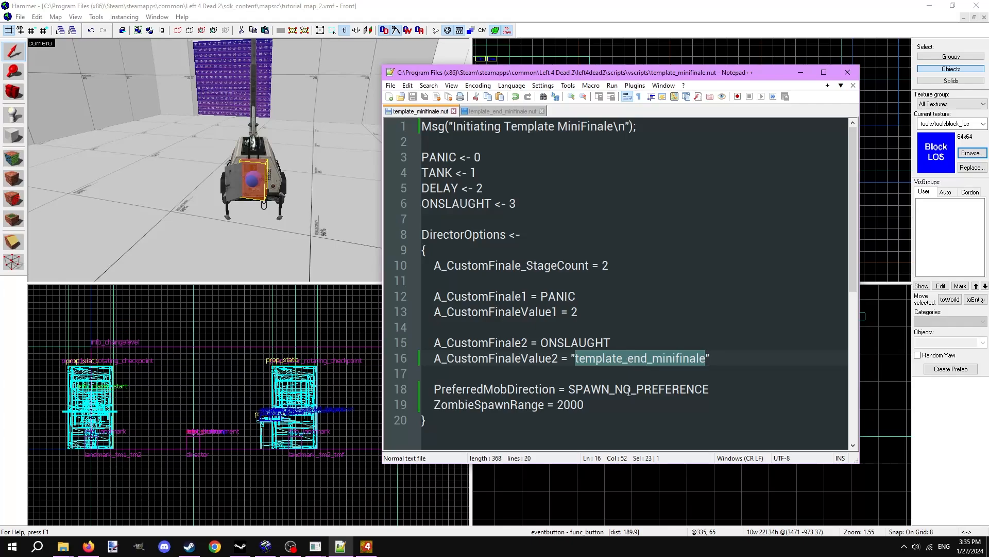
mouse_move(635, 428)
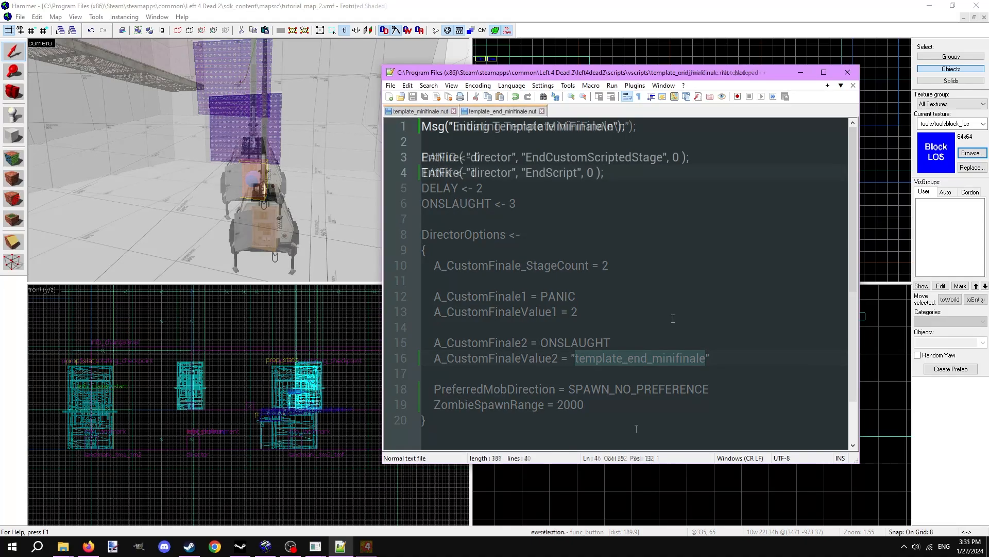
Step: Highlight the end message and the EndCustomScriptedStage/EndScript EntFire lines in template_end_minifinale.nut
click(502, 112)
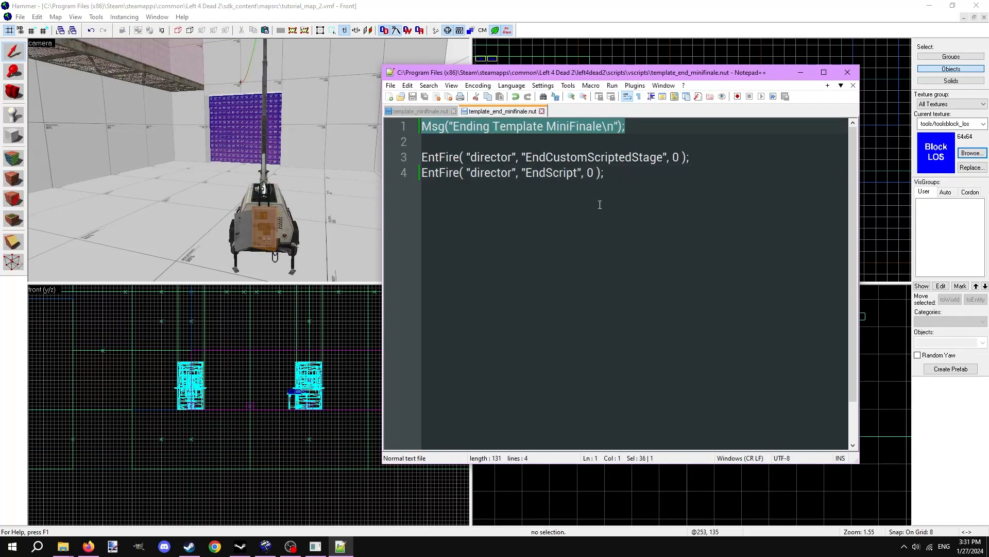
click(603, 172)
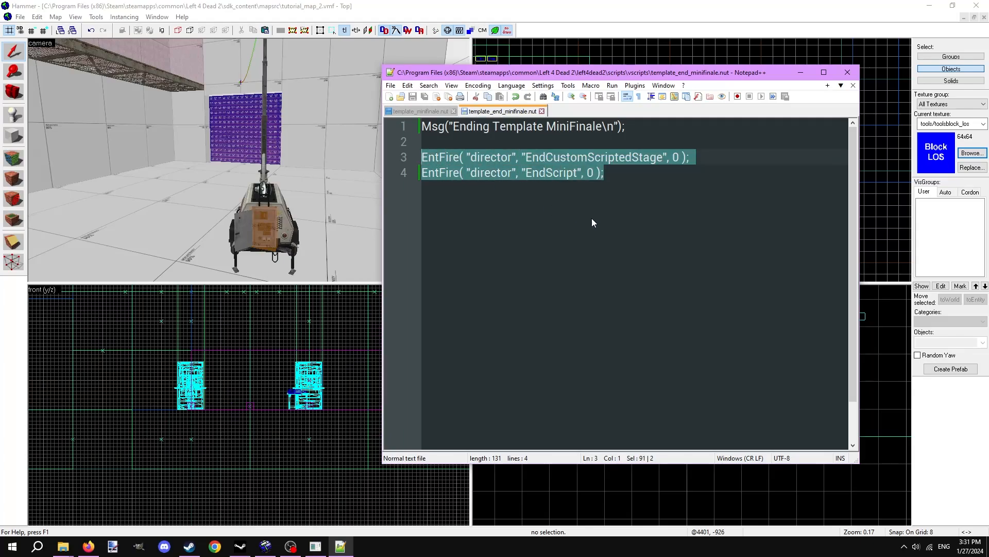
mouse_move(710, 253)
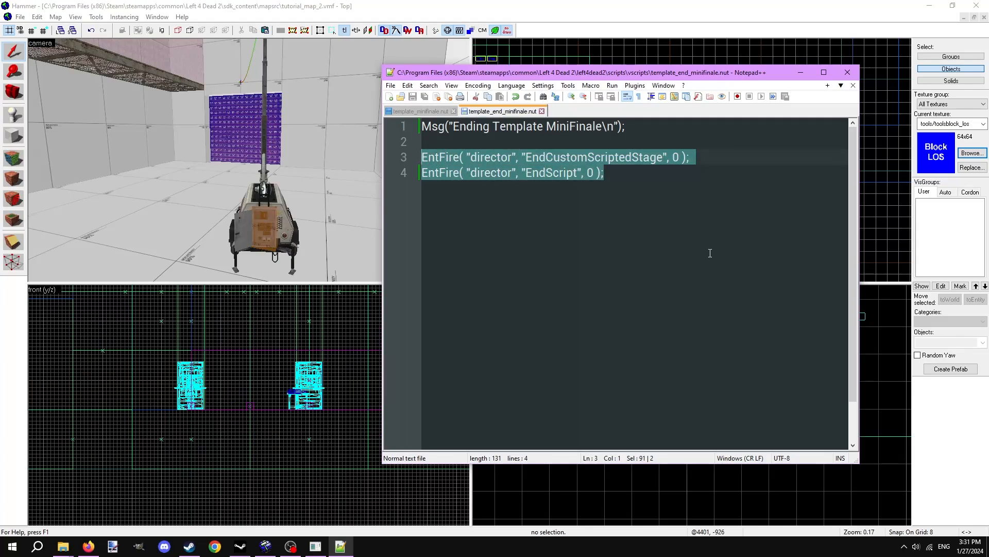
mouse_move(744, 266)
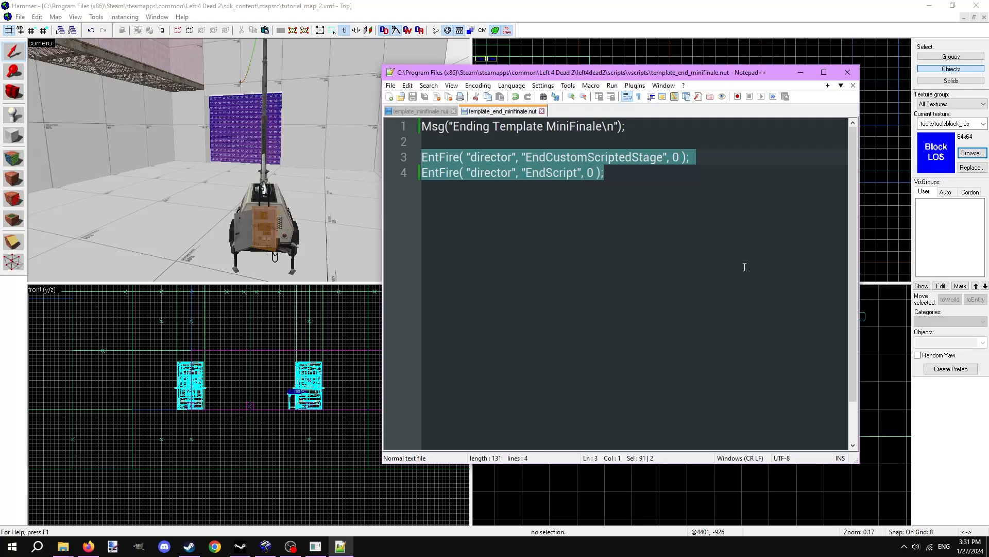
click(603, 172)
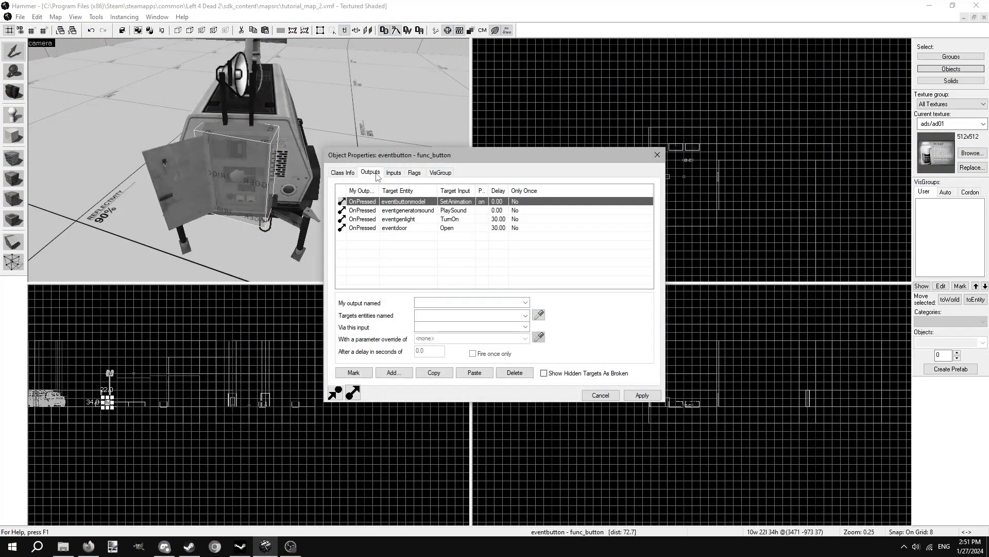
Step: Review the eventbutton's Outputs list: animation, generator sound, light and door after 30 seconds
click(442, 228)
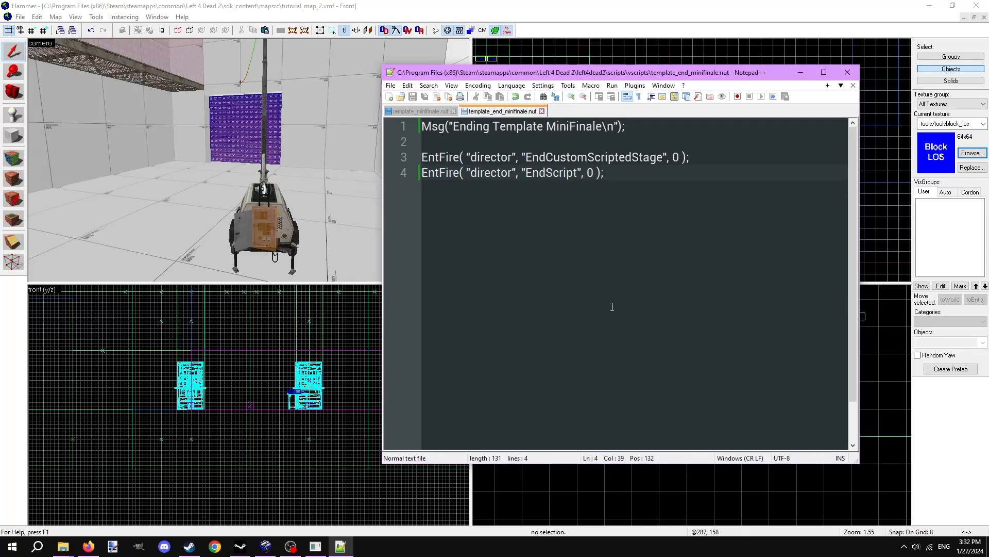
Step: Append EntFire lines for eventdoor Open and eventnavblocker UnblockNav to the end script
click(603, 172)
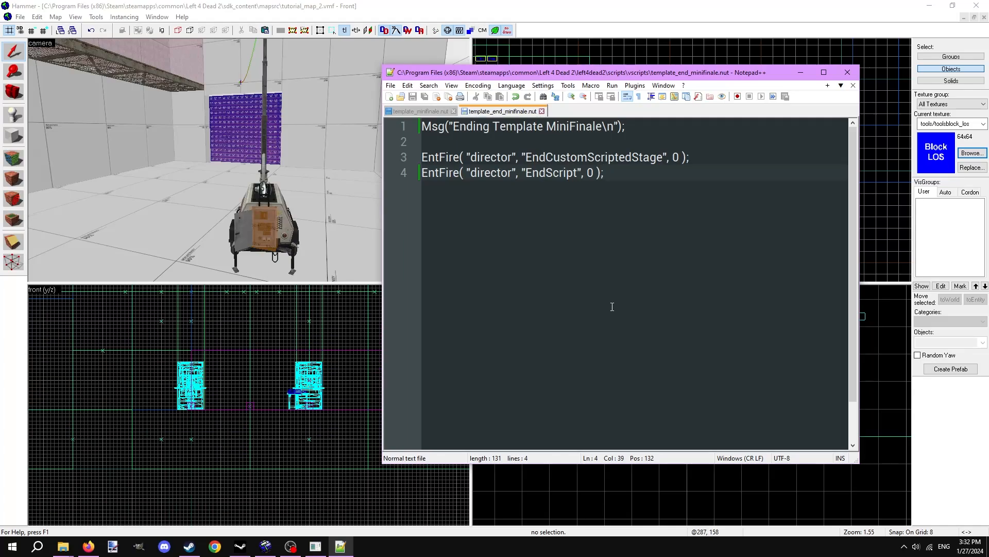
click(604, 172)
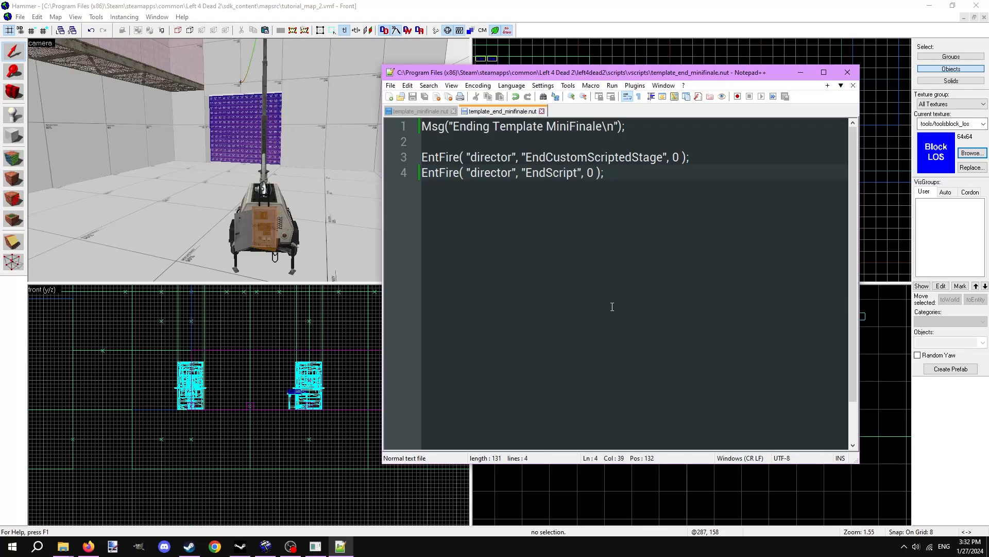
click(603, 172)
text(EntFire( "eventdoor)
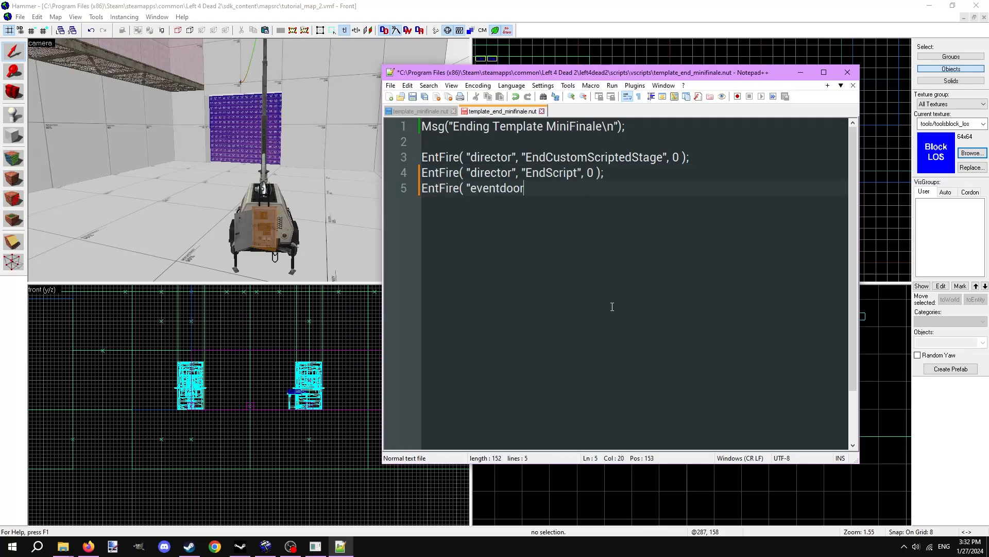
text(", "Open", 0 );)
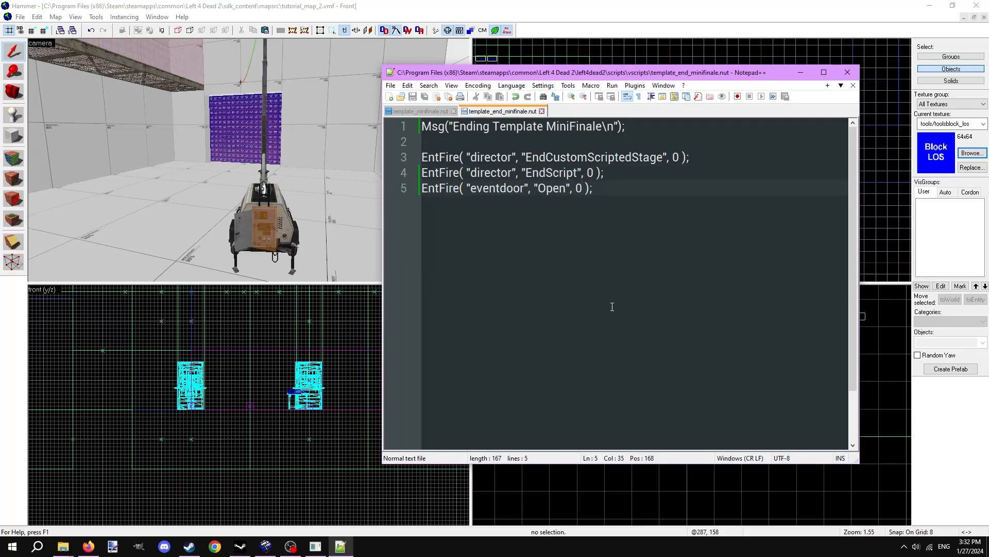
text(EntFire( "eventnavblocker", "uu)
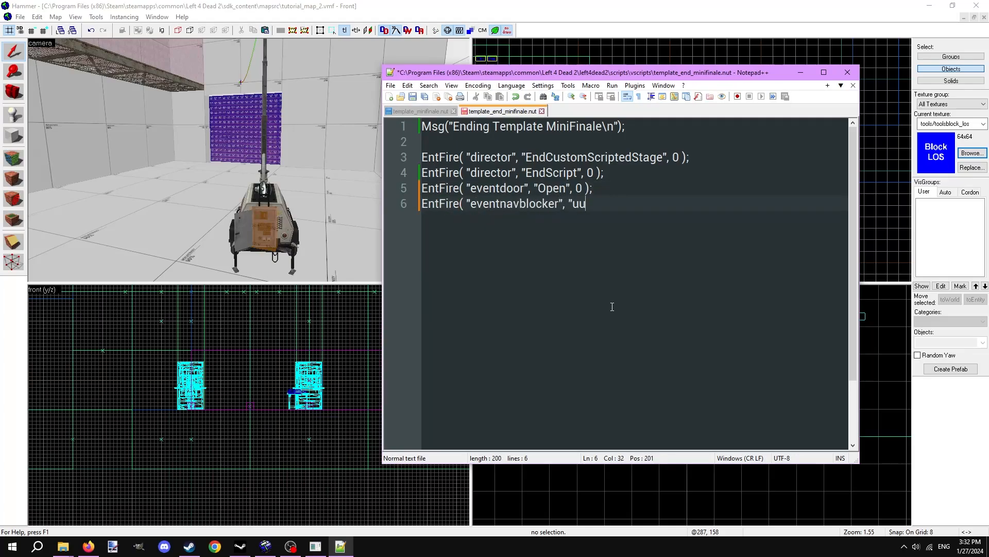
text(nblockNav", 0 );)
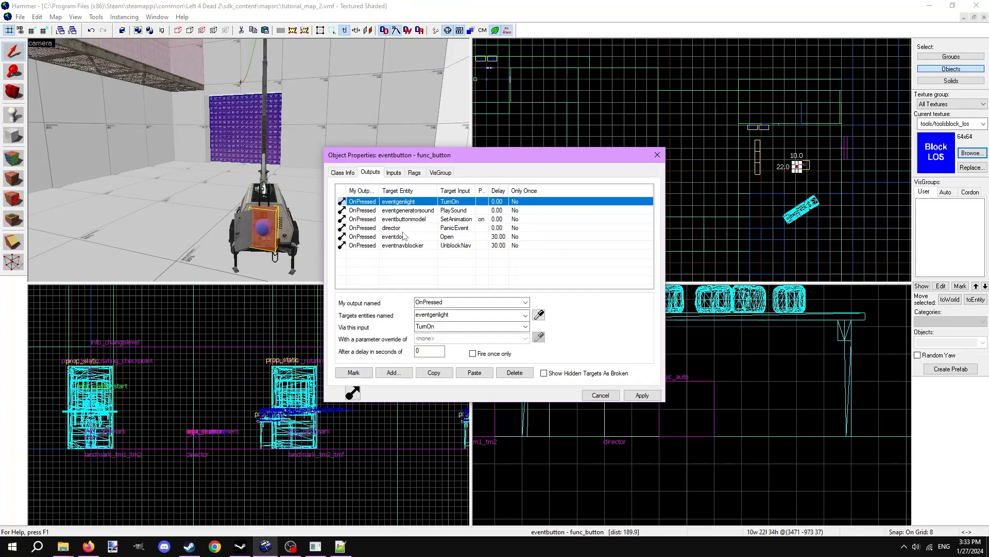
Step: Change the button's director output to ScriptedPanicEvent with the template_min script parameter
click(514, 372)
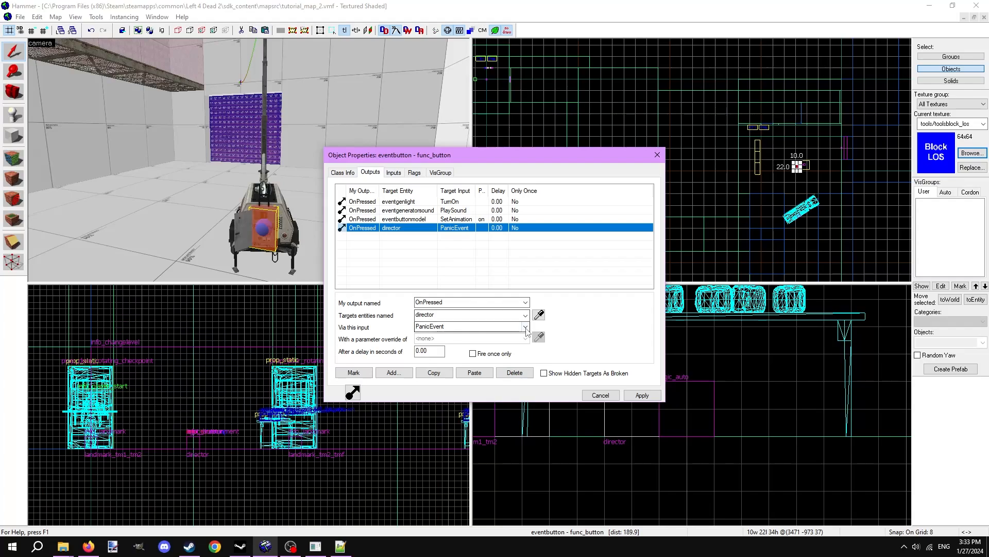
click(526, 327)
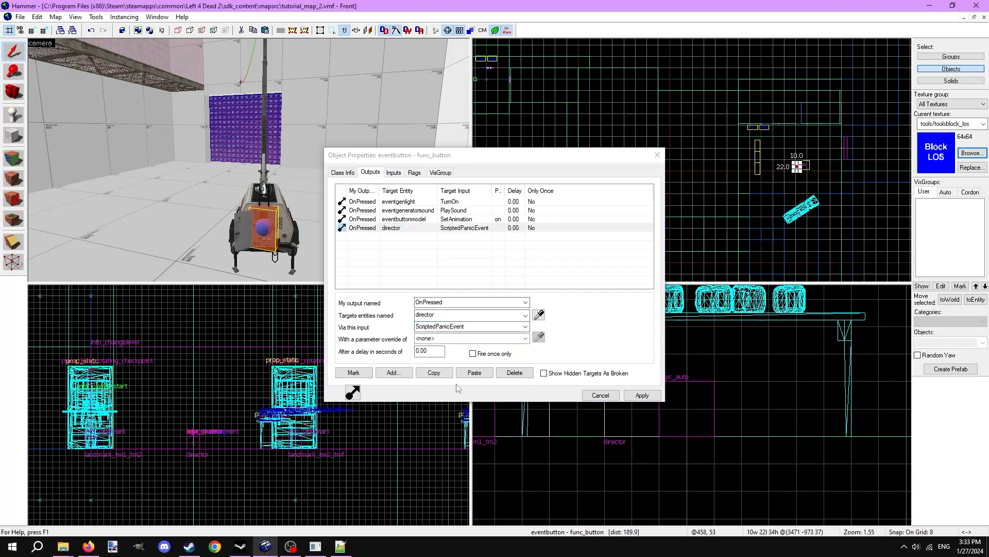
text(template_min)
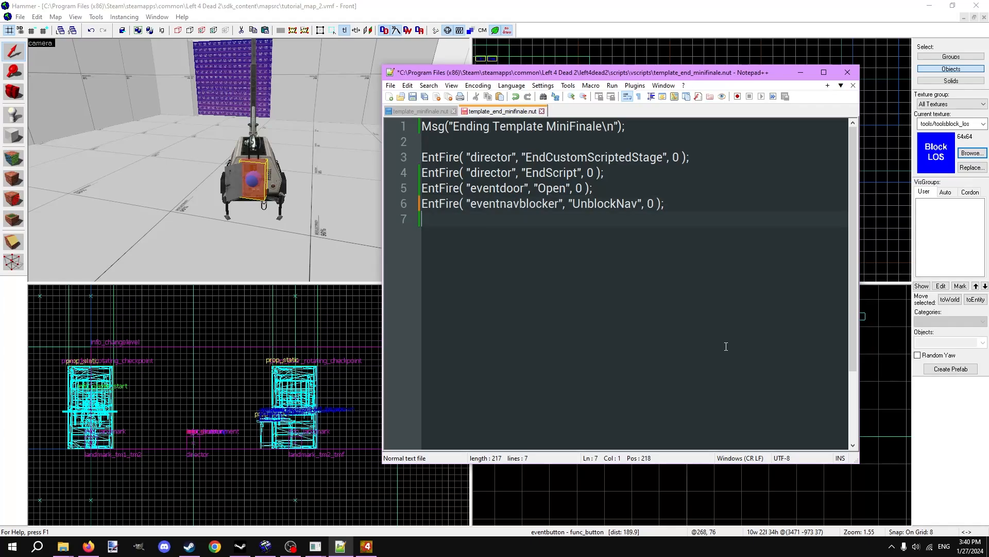
Step: Add EntFire( "director", "BeginScript", "[scriptnamehere]", 0 ); as line 7 of the end script
text(EntFire( "directo)
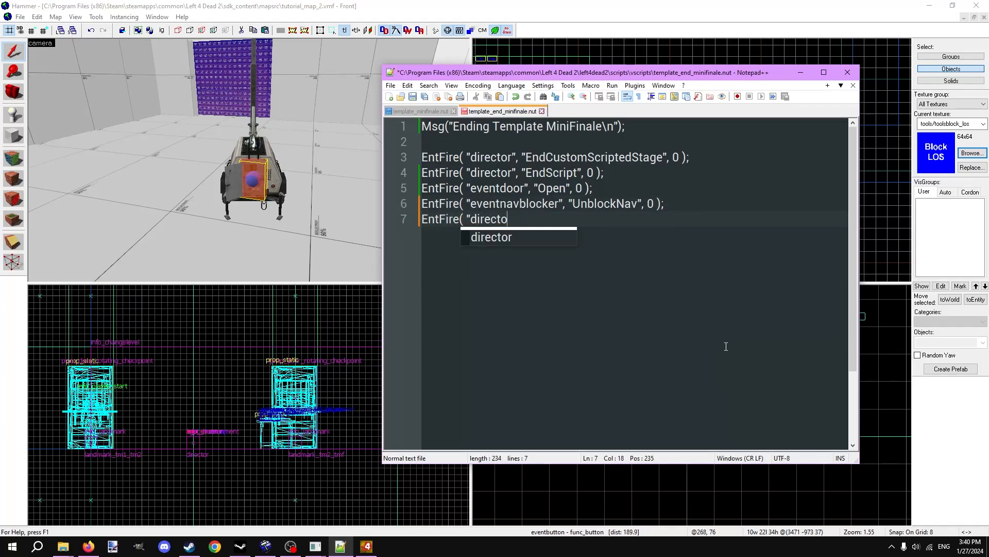
text(r", "BeginScr)
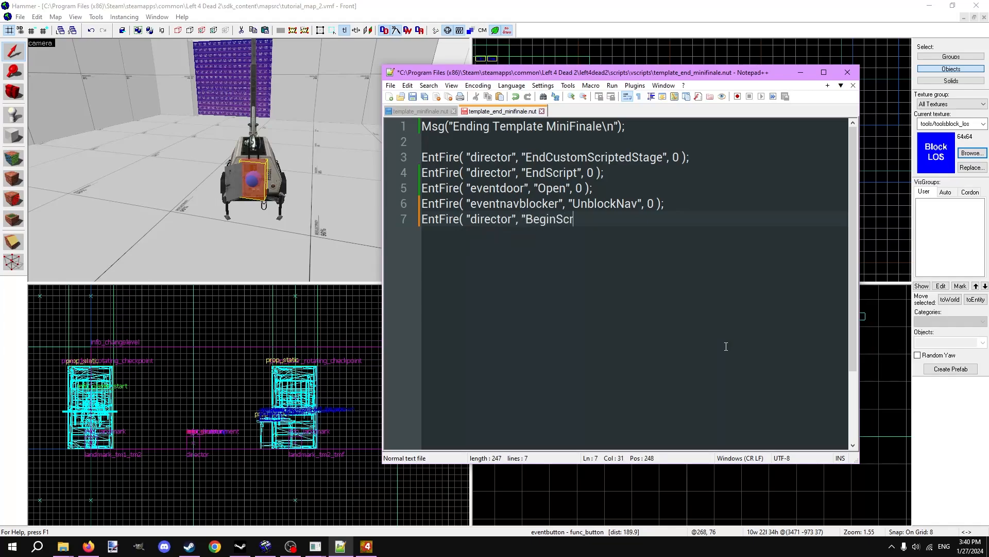
text(ipt", ")
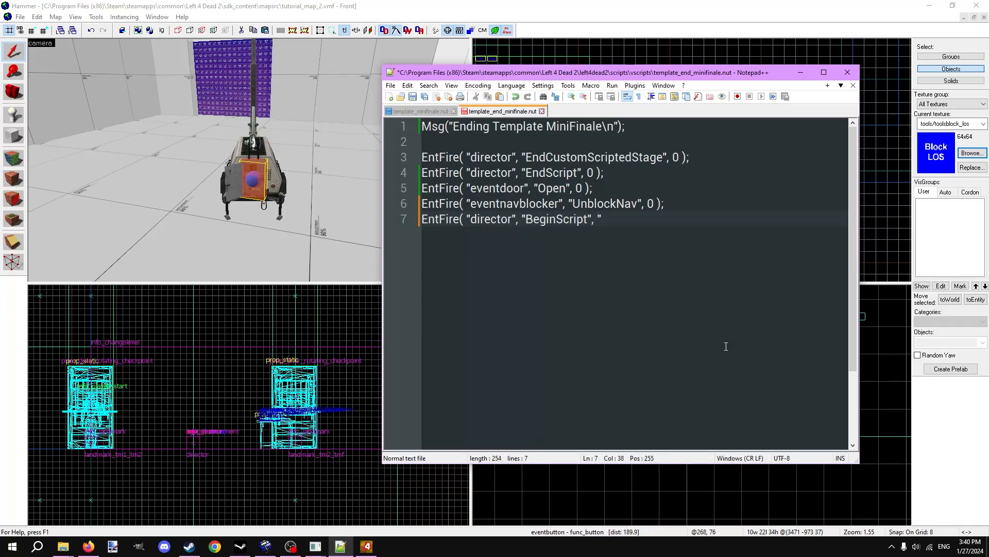
text([scriptnamehere]",)
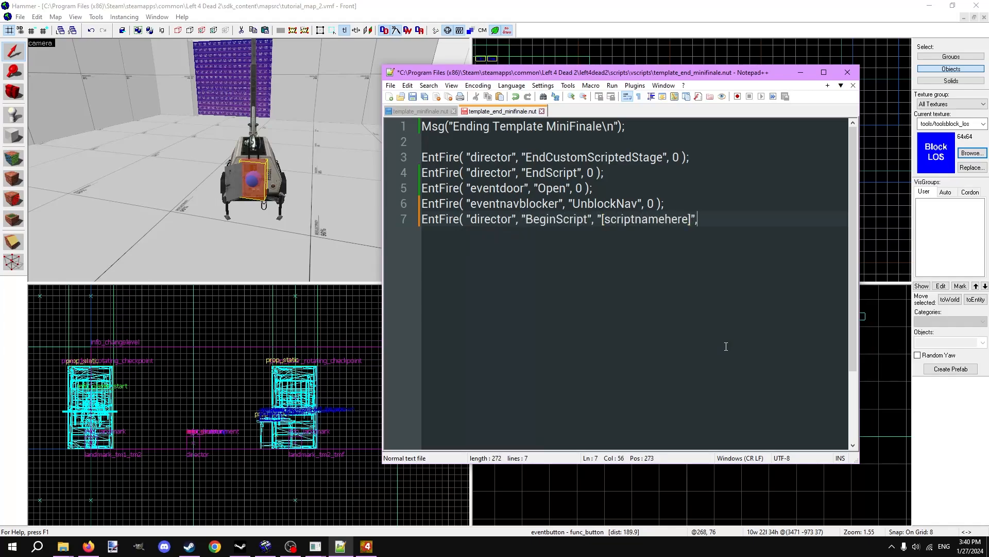
text(, 0 );)
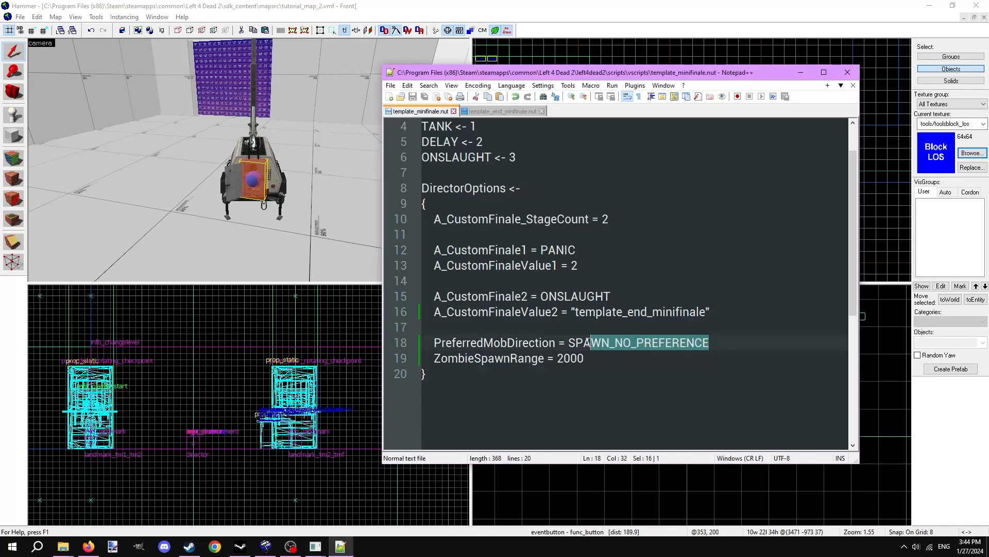
Step: Highlight SPAWN_NO_PREFERENCE and ZombieSpawnRange 2000 in template_minifinale.nut
double_click(569, 358)
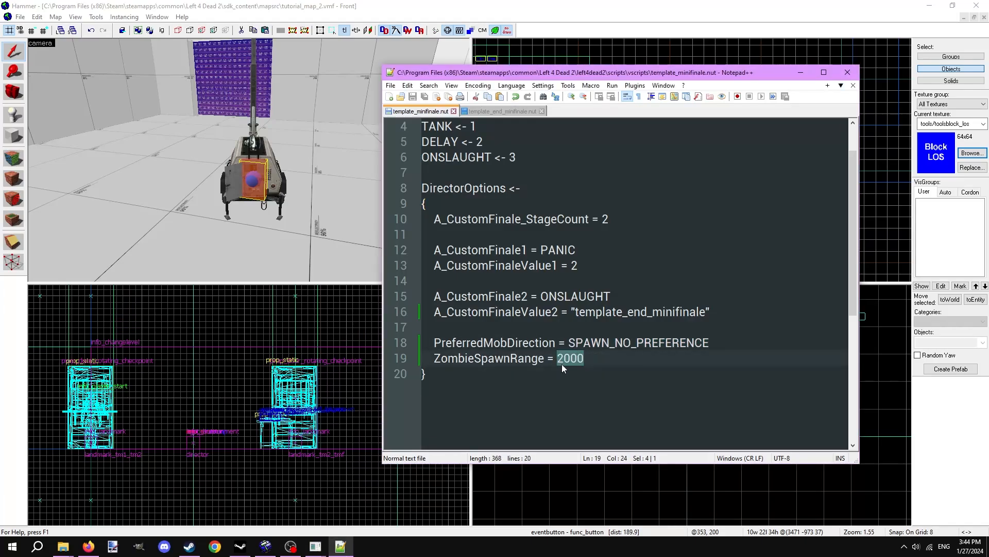
click(621, 361)
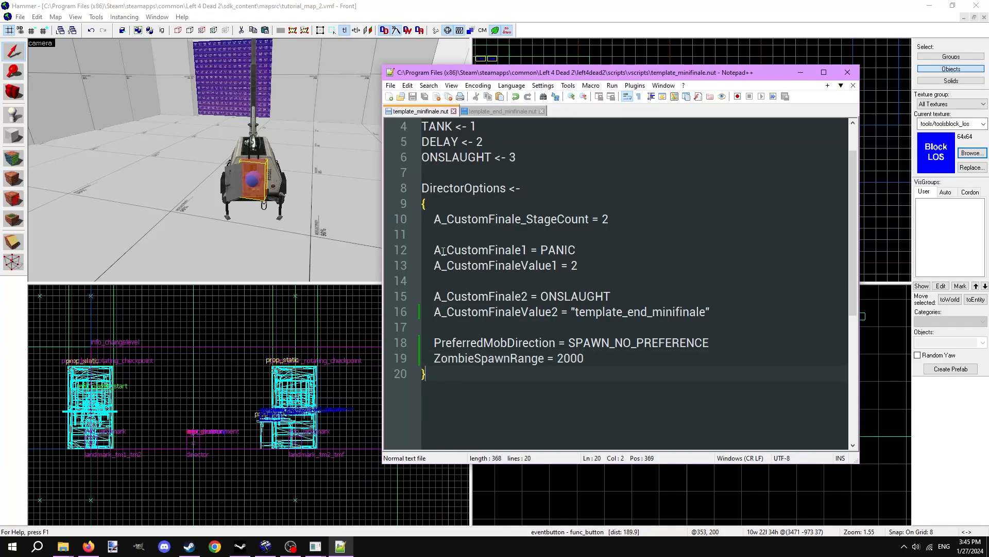
click(435, 203)
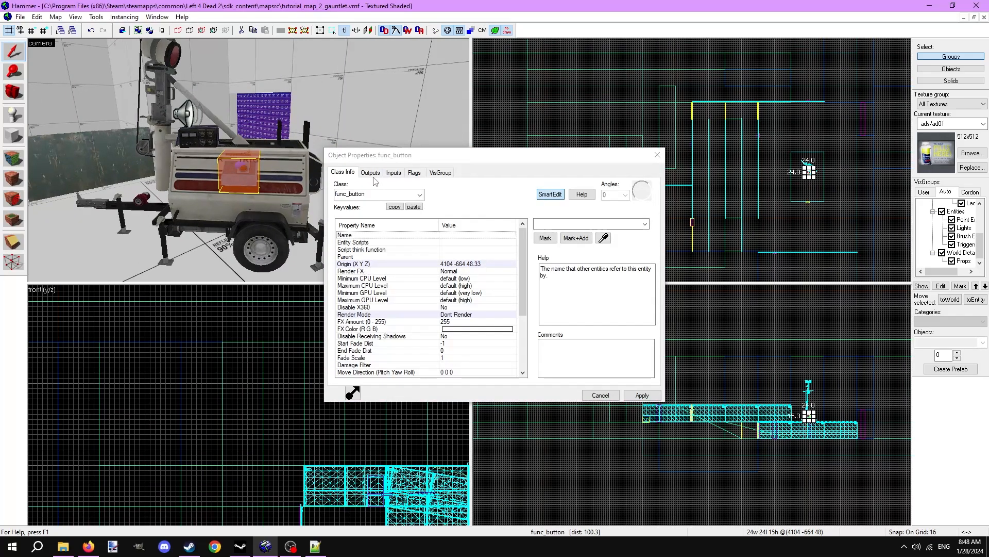
Step: Inspect the gauntlet button's OnPressed outputs, selecting the eventdoor Open output
click(370, 172)
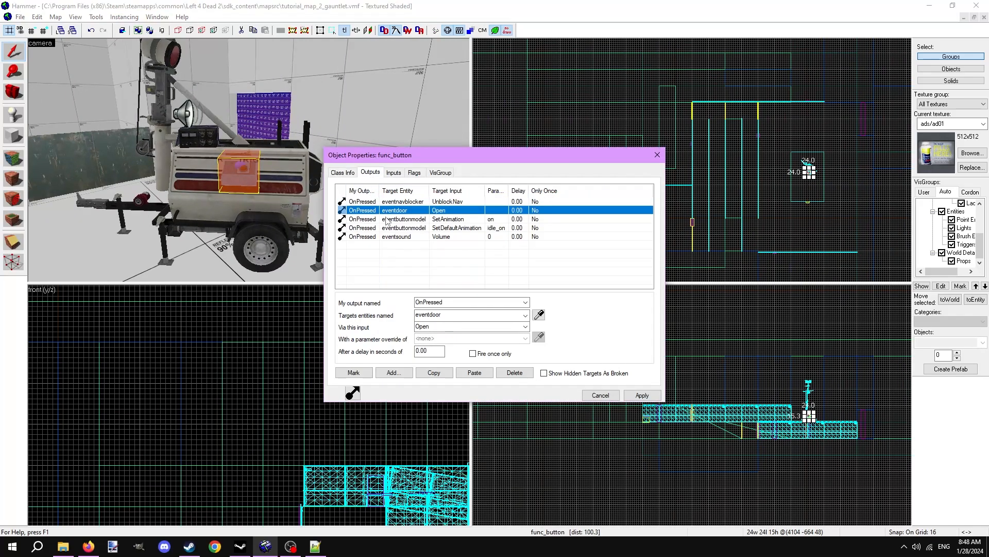
click(455, 227)
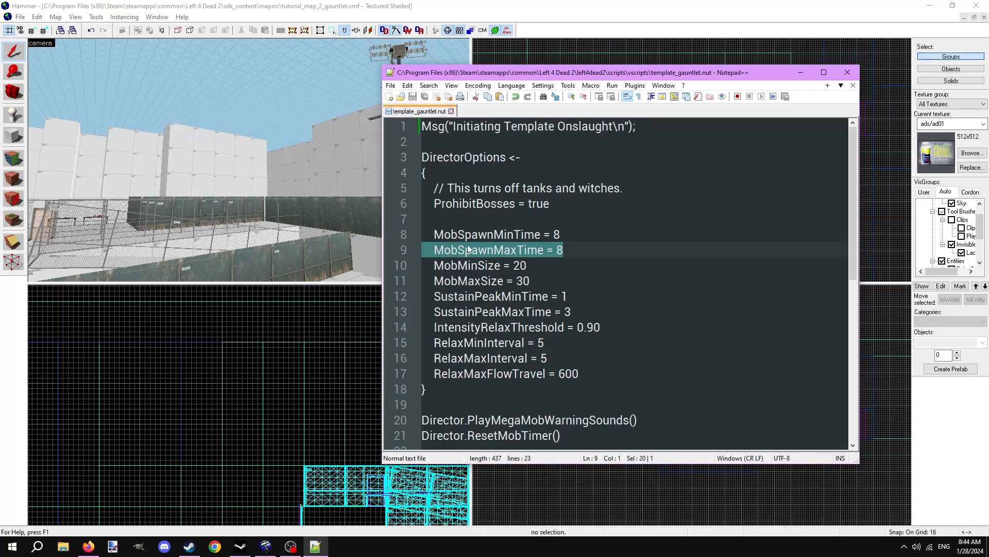
Step: Highlight MobSpawnMaxTime, MobSpawnMinTime and SustainPeakMinTime in template_gauntlet.nut
click(496, 233)
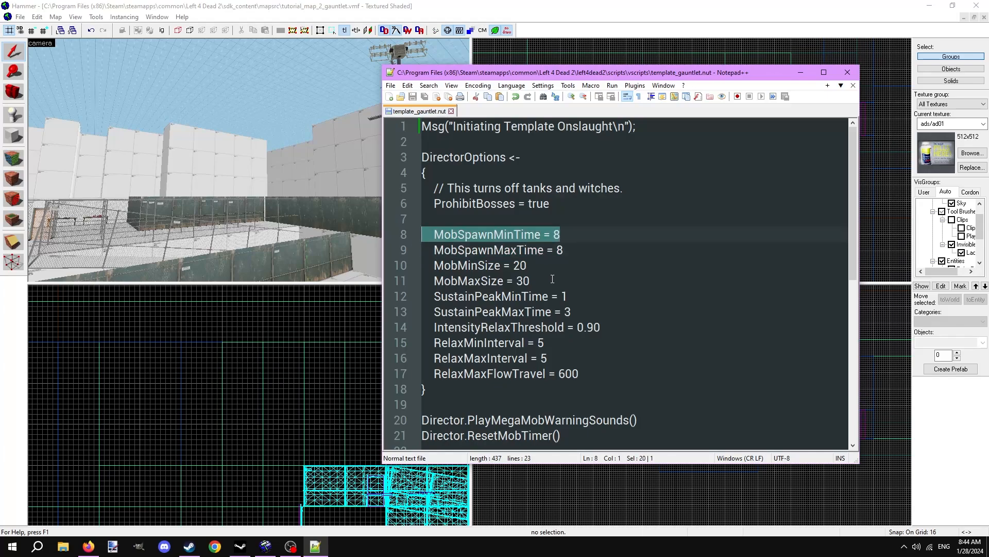
click(497, 295)
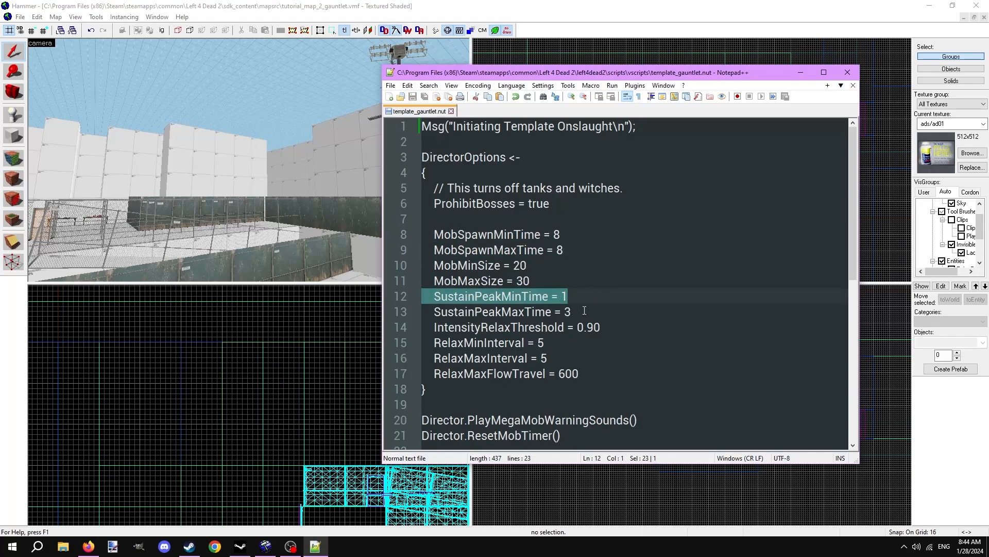
click(486, 342)
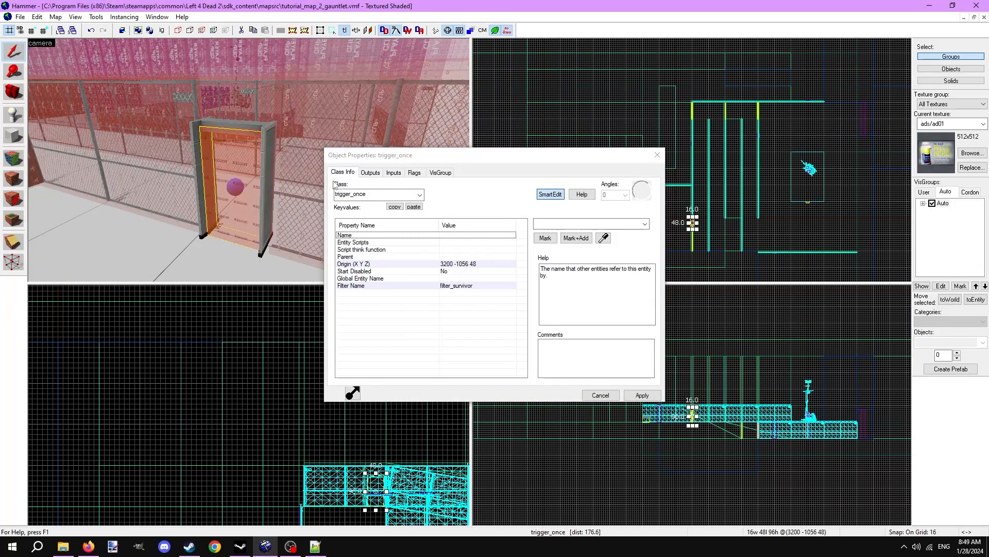
Step: Confirm trigger_once fires director BeginScript template_gauntlet and aim a new button output at director
click(370, 173)
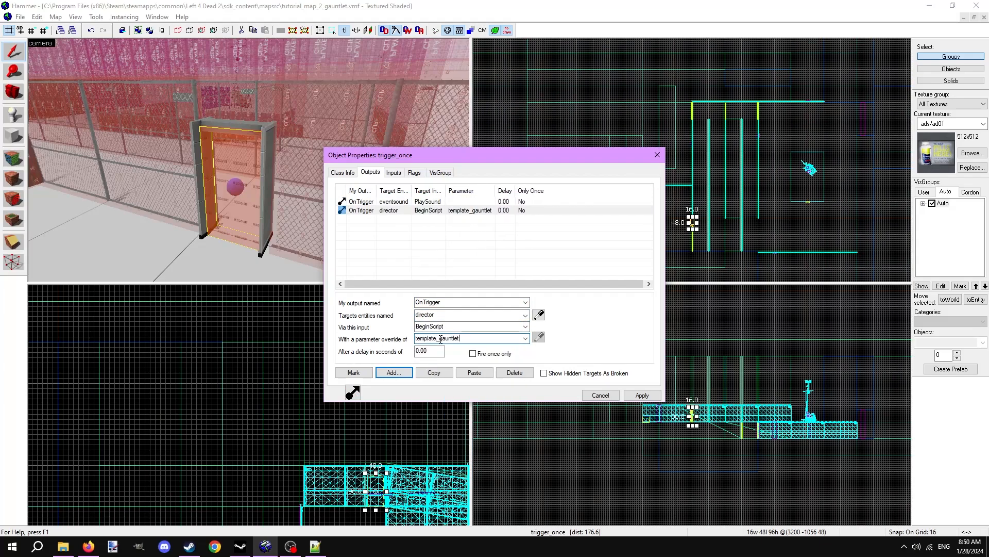
click(427, 210)
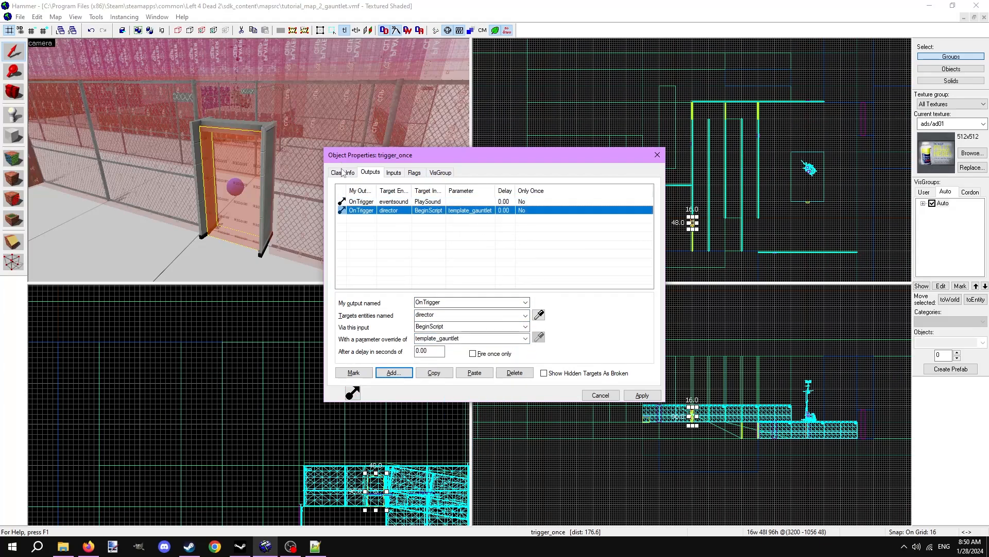
click(342, 172)
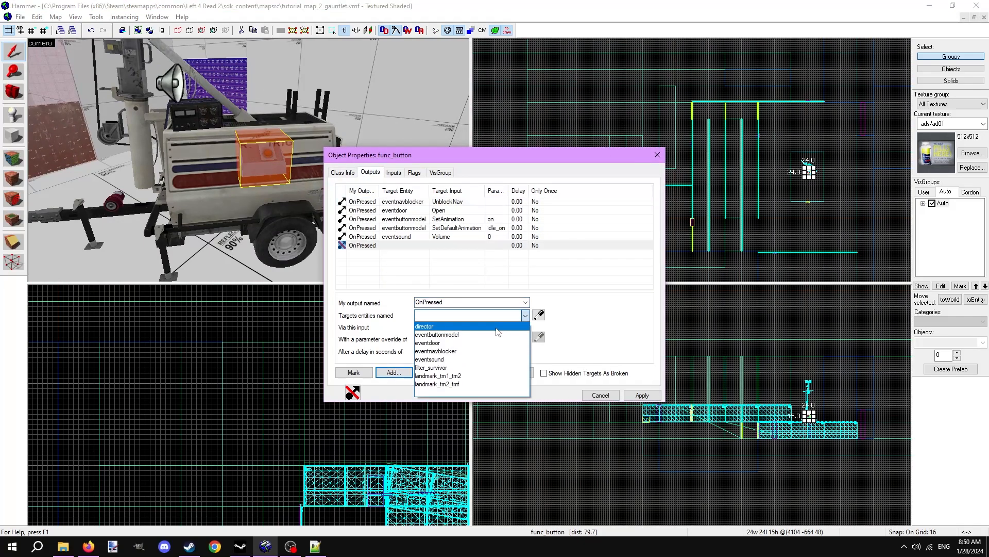
click(424, 327)
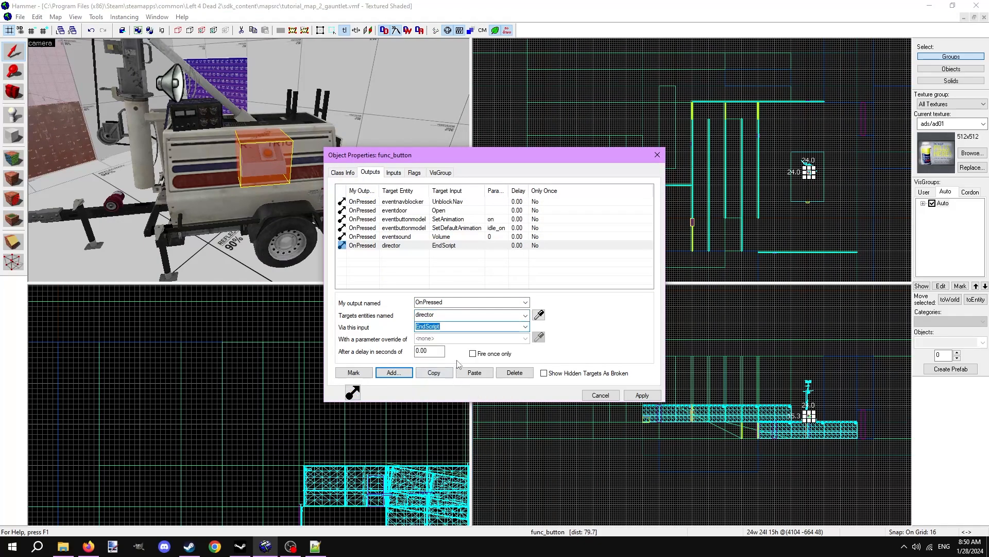
mouse_move(468, 357)
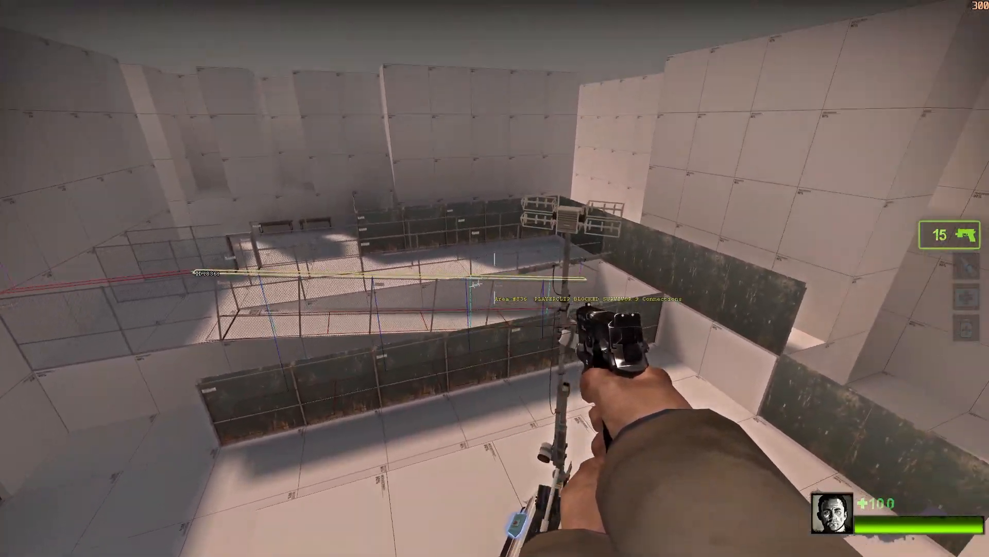
mouse_move(495, 279)
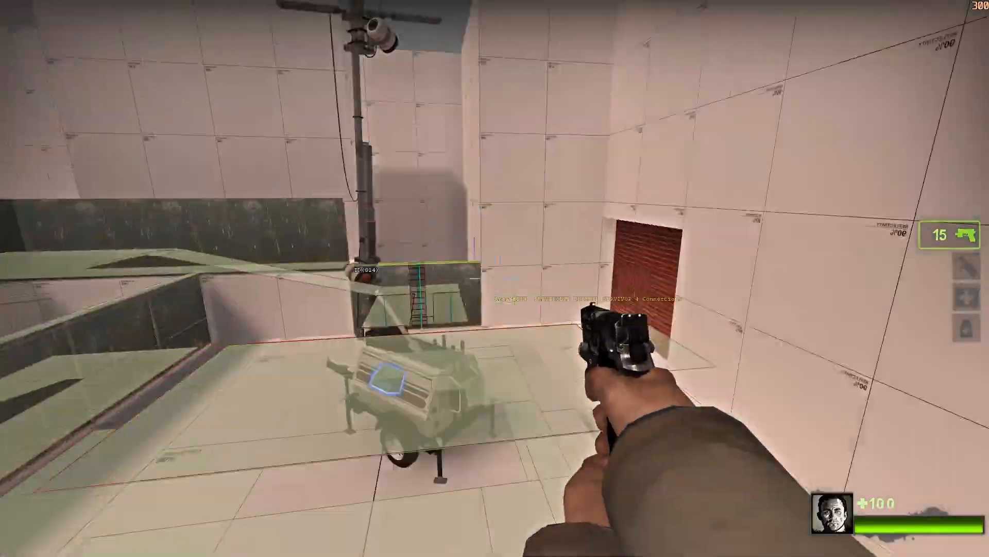
Step: Dismiss the console and return to playing the gauntlet map
key(Escape)
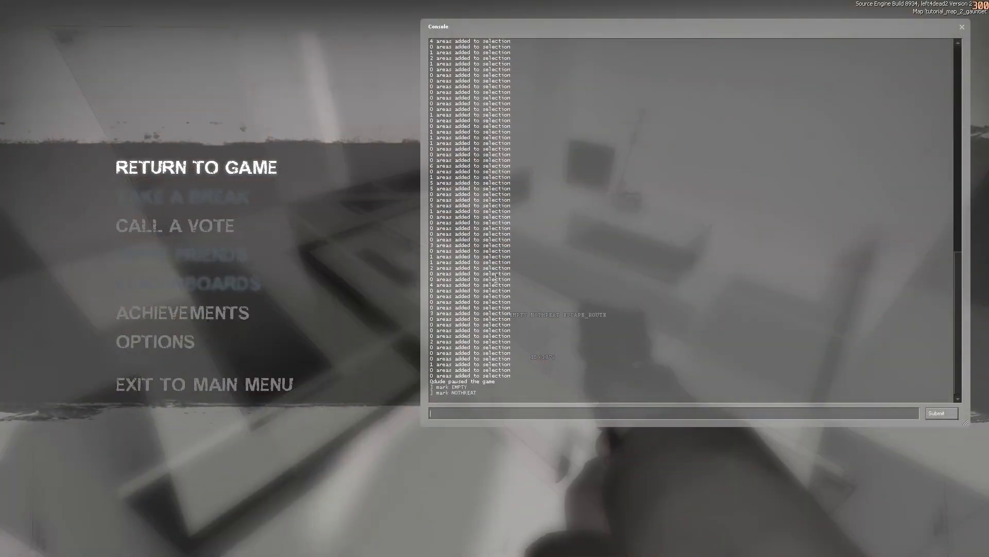
click(196, 166)
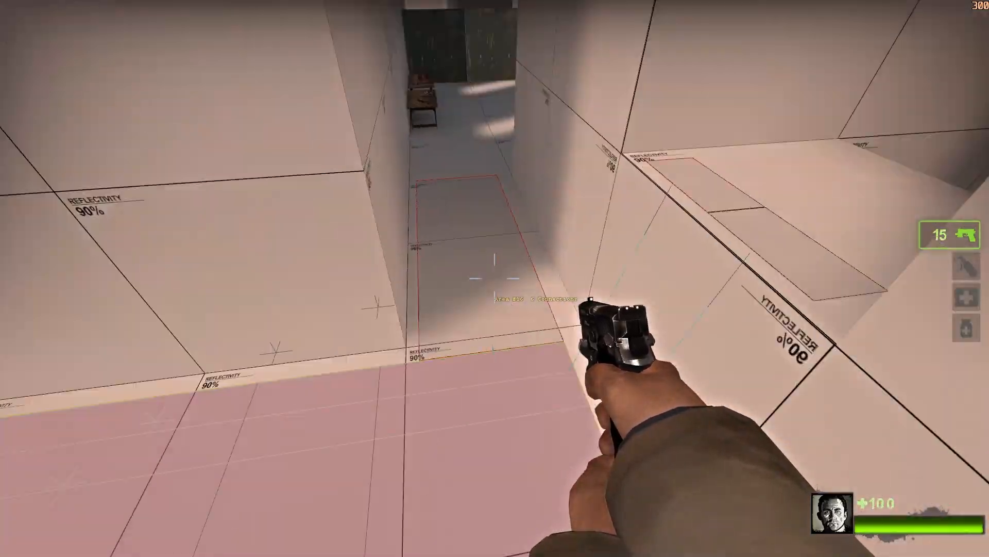
mouse_move(495, 278)
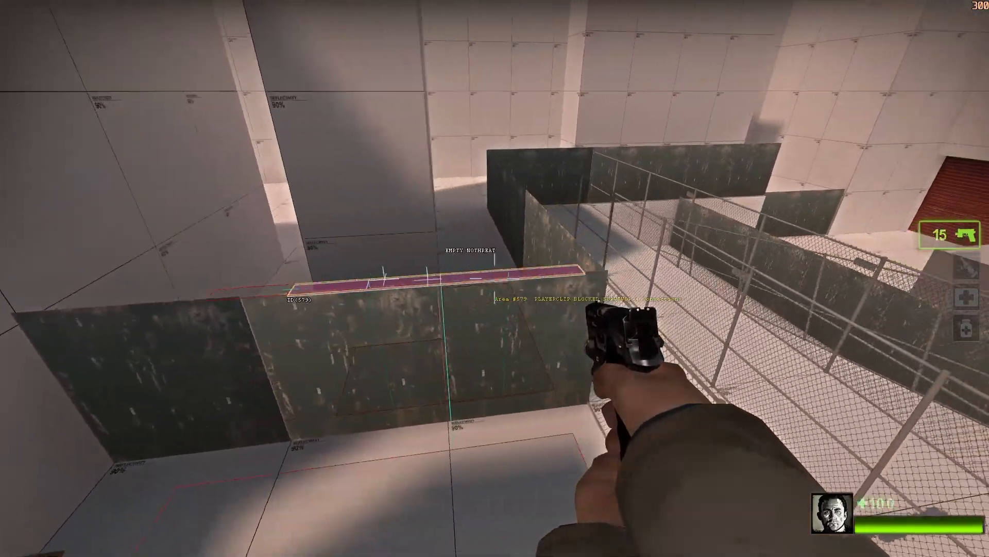
mouse_move(495, 278)
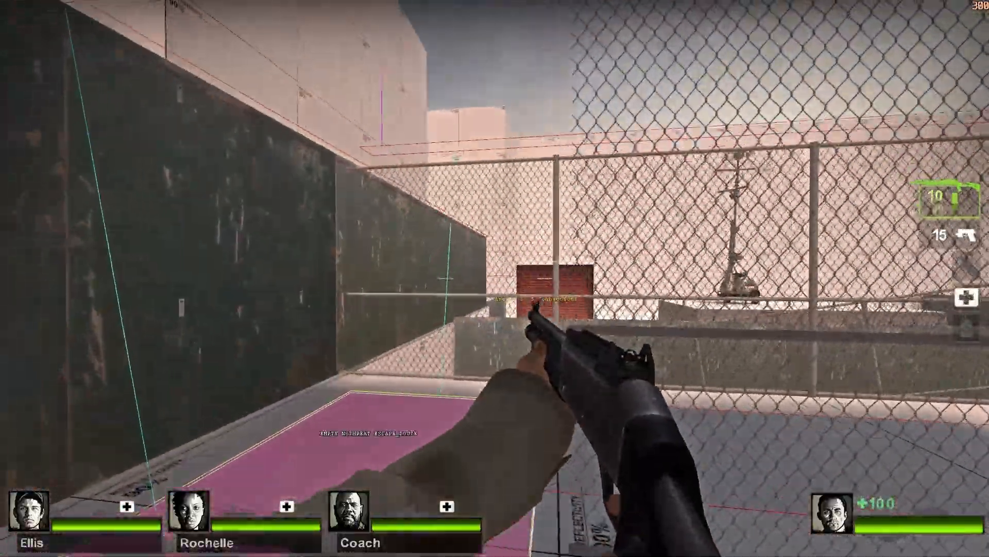
mouse_move(495, 278)
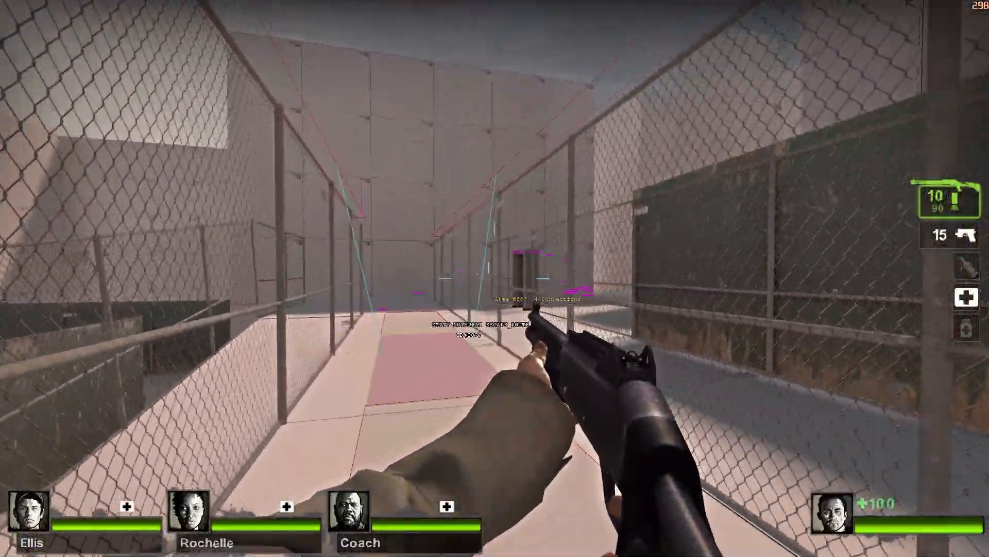